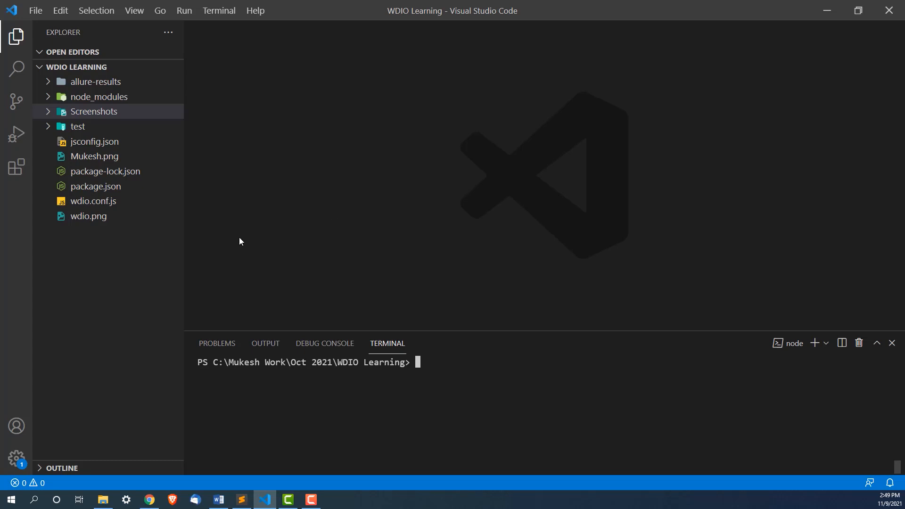
- Bring Chrome forward and switch to the Rediffmail login page
click(149, 499)
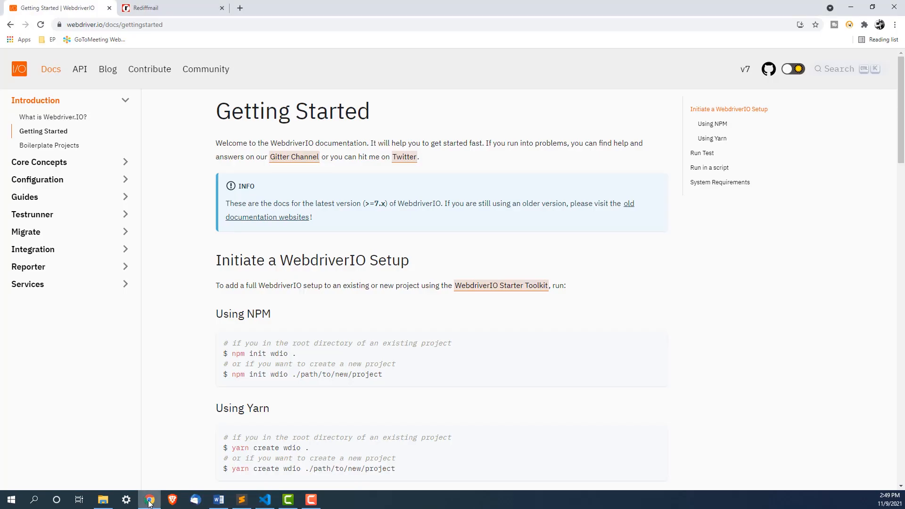
click(167, 7)
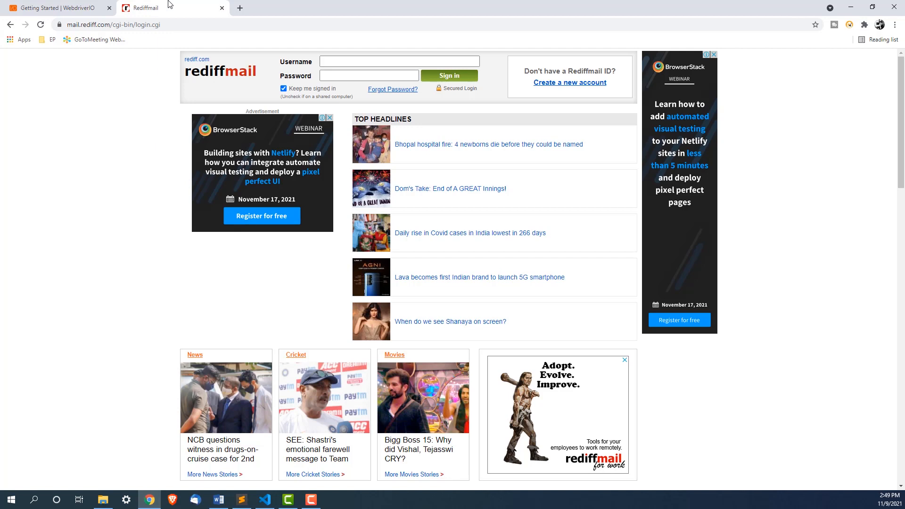
mouse_move(196, 110)
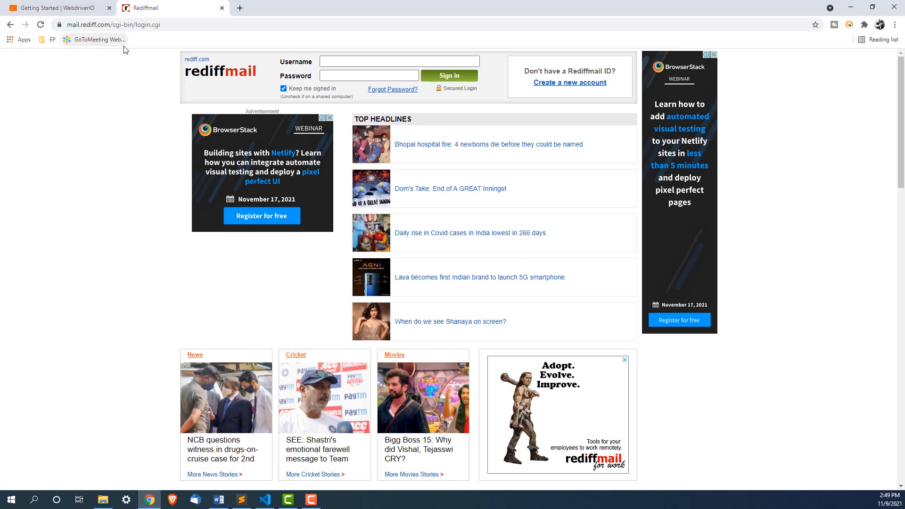
click(448, 75)
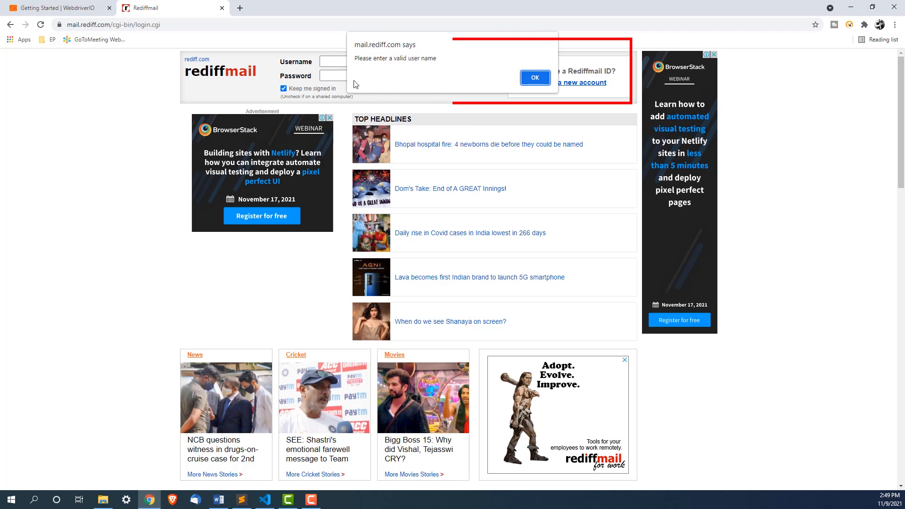
mouse_move(435, 67)
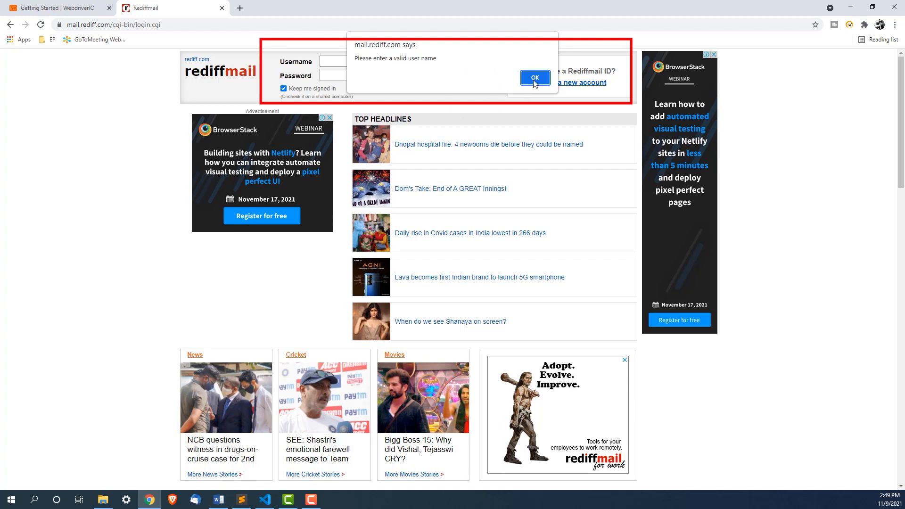
mouse_move(326, 66)
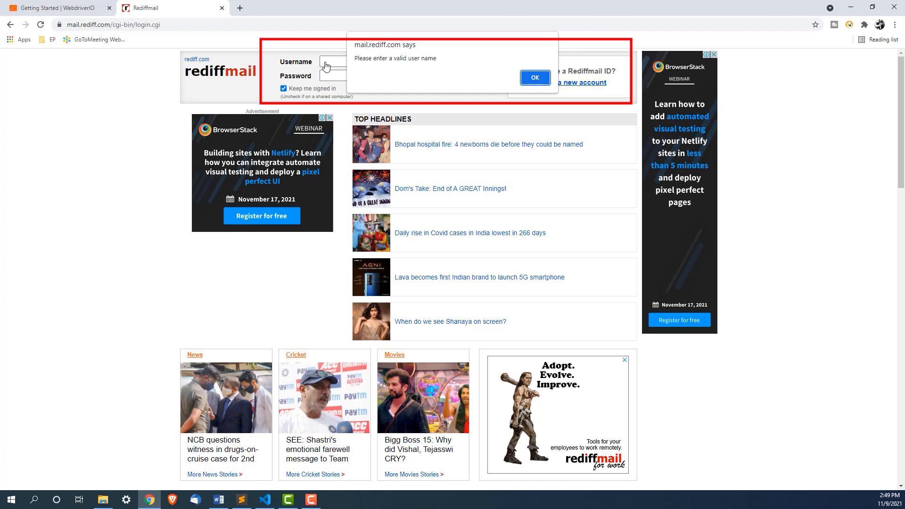
mouse_move(345, 82)
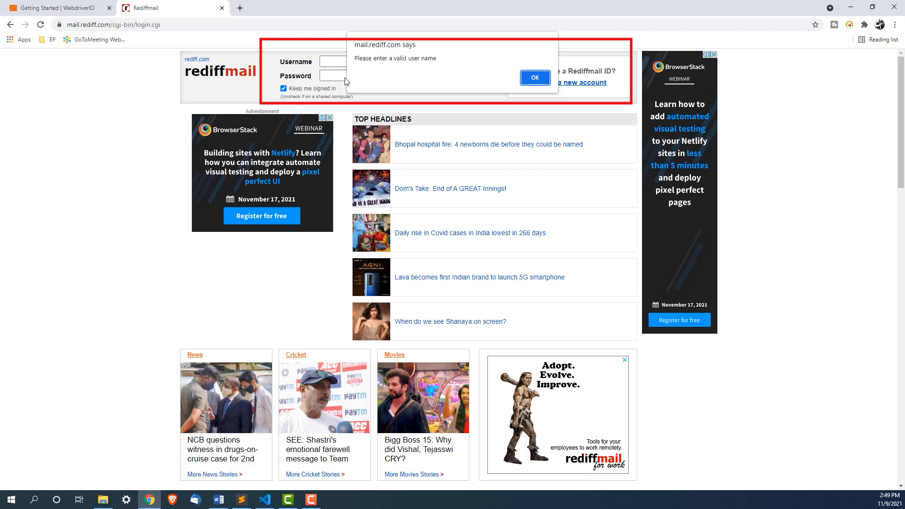
mouse_move(480, 65)
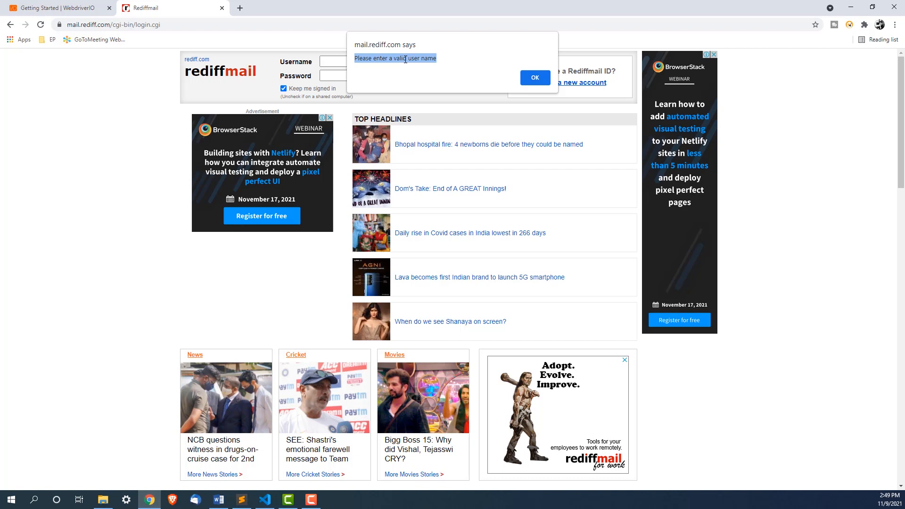
click(534, 77)
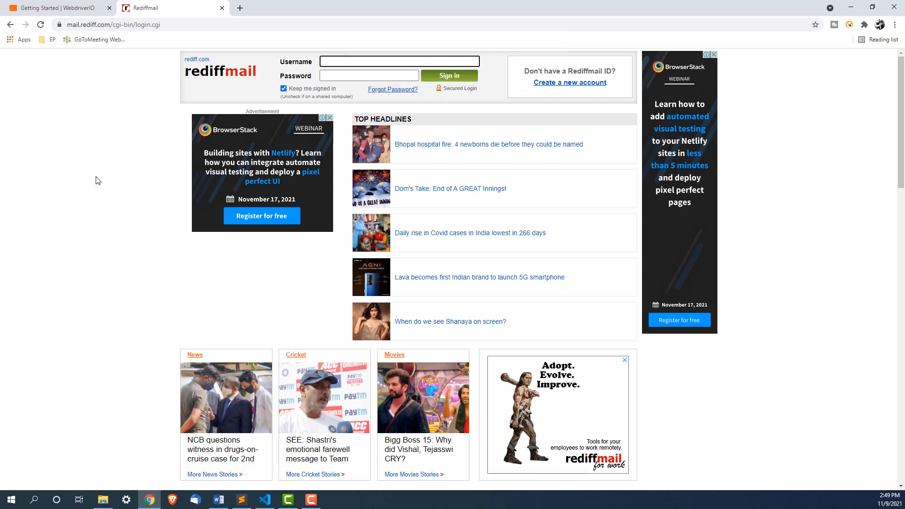
mouse_move(153, 153)
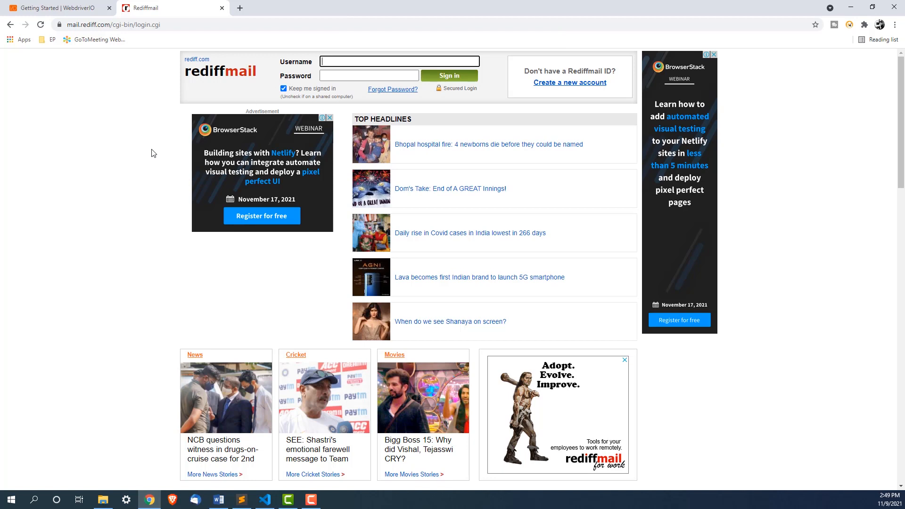
mouse_move(169, 160)
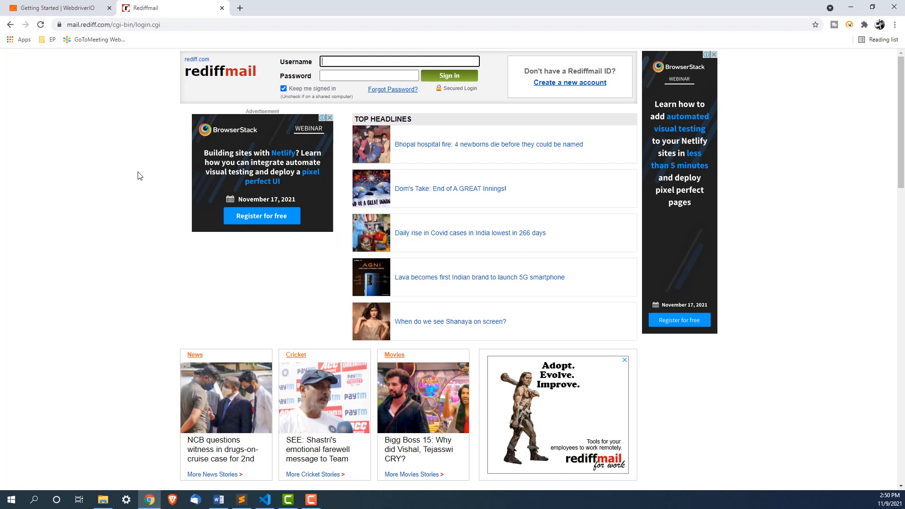
mouse_move(273, 476)
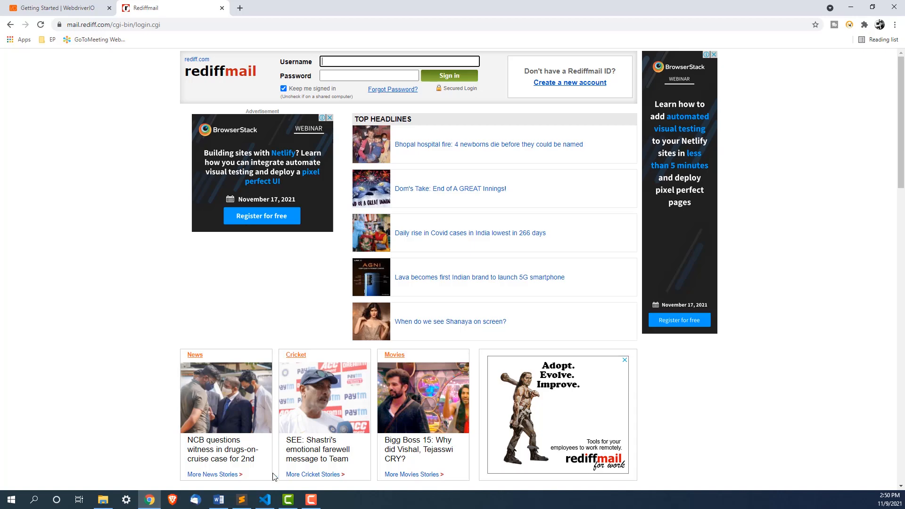
- Create a new file AlertHandle.js in the test\specs folder
click(263, 499)
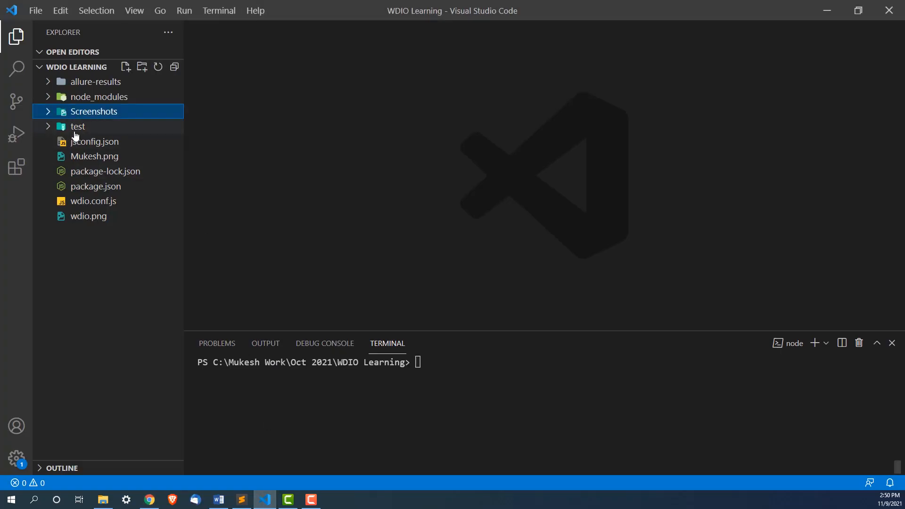
right_click(78, 126)
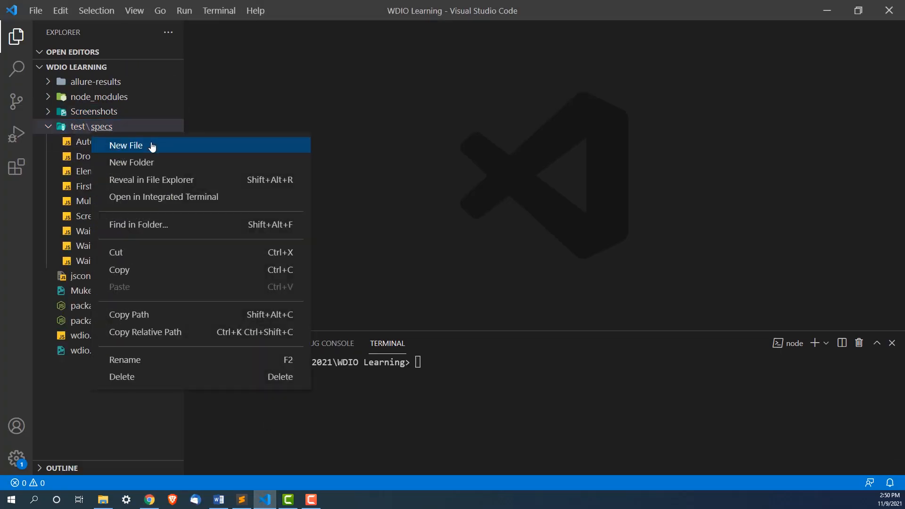
click(126, 144)
text(AlertHandle.js)
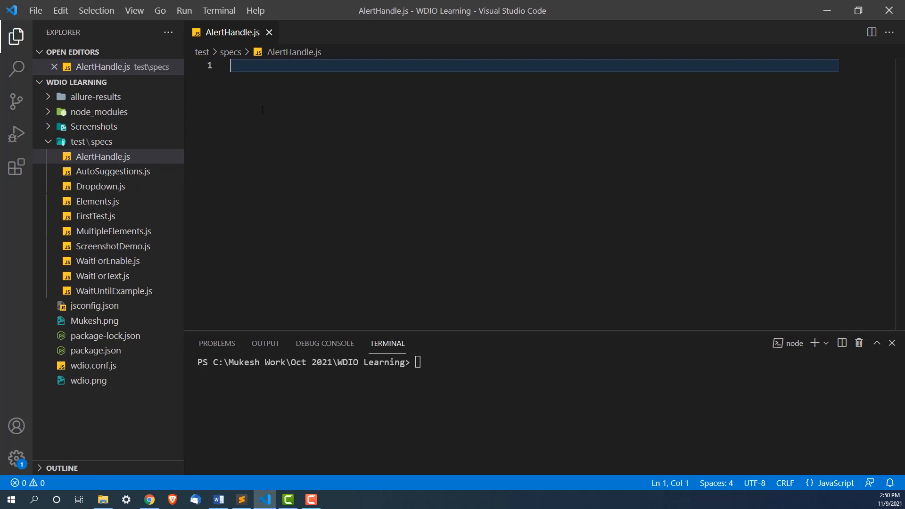
- Write a 'Handle alert' describe block with a 'Capture text and accept alert' test
text(describe('', () => {)
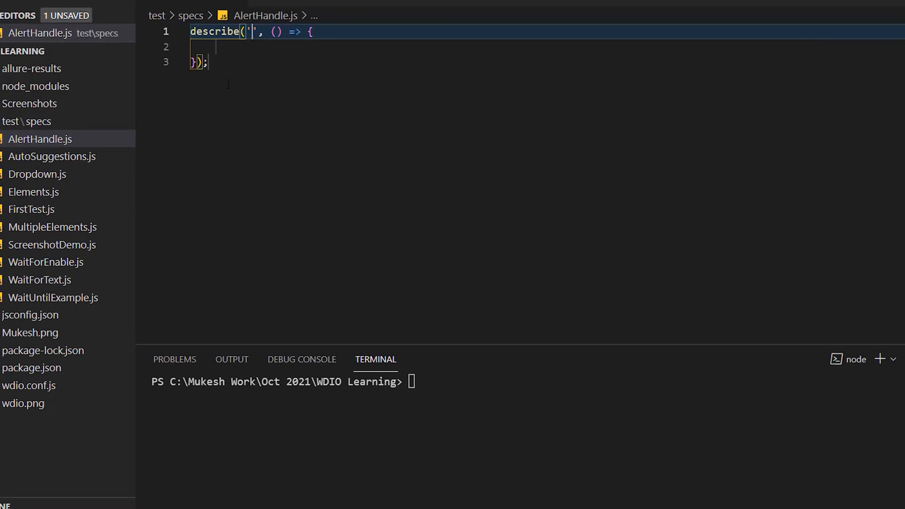
text(Handle alert)
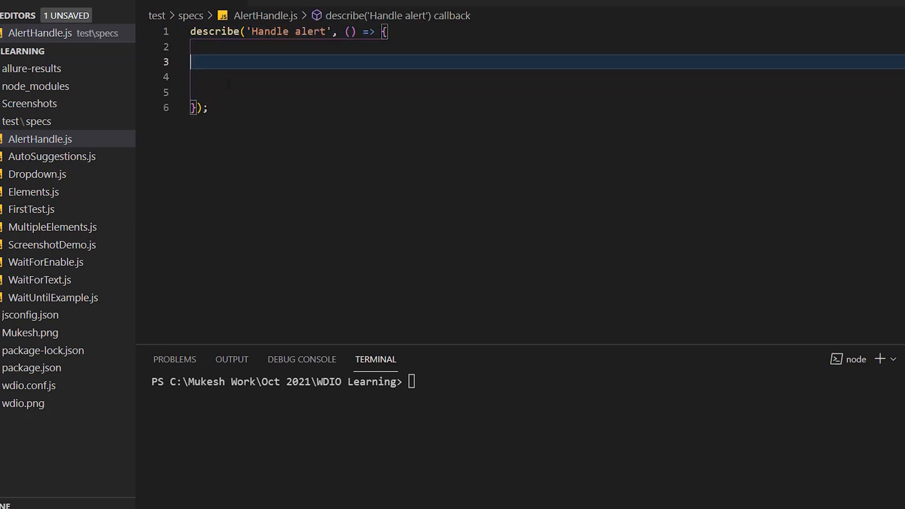
text(it('', () => {)
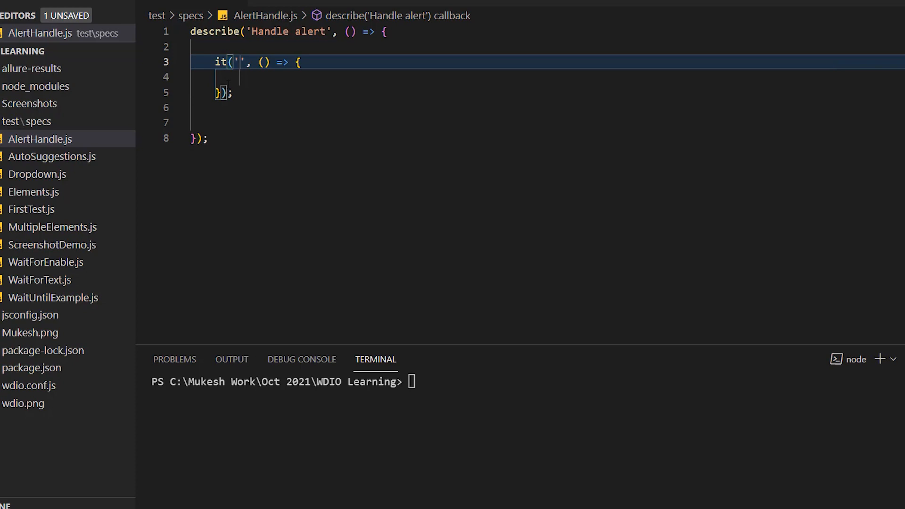
text(Capture text)
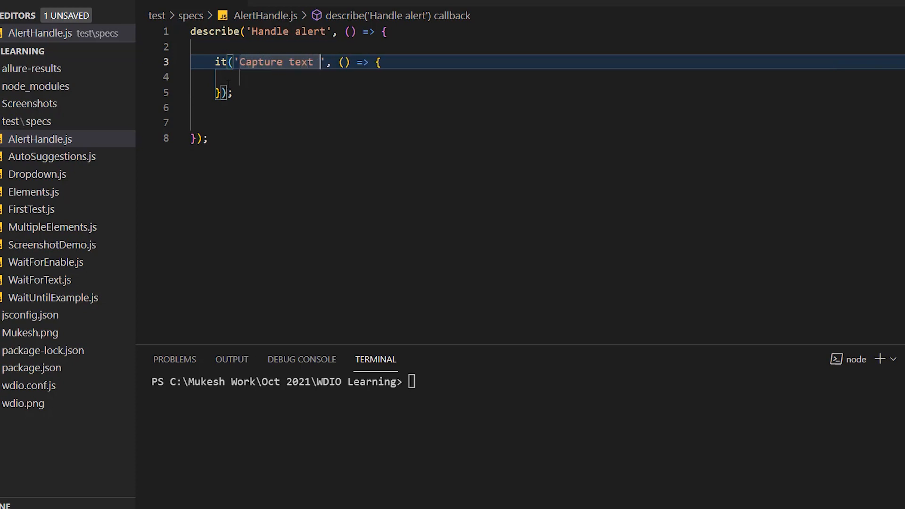
text(and accept alert)
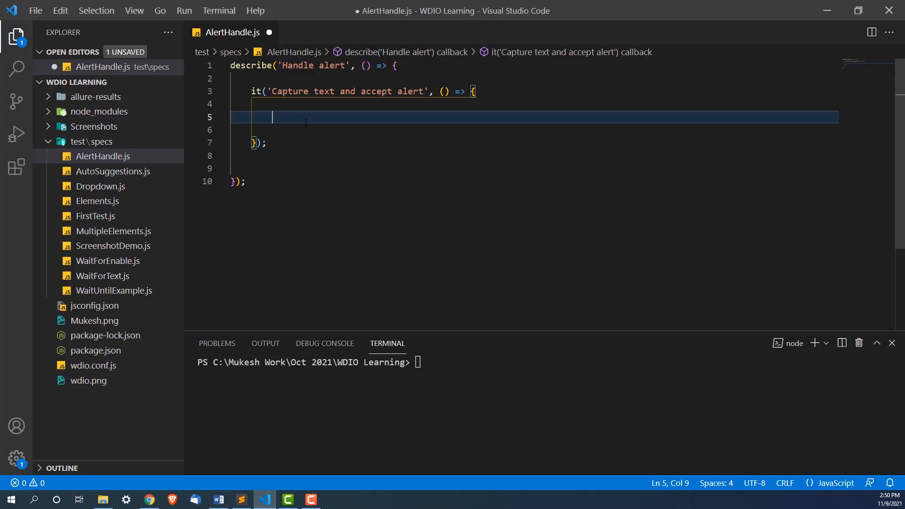
- Start the test body with an awaited browser call
text(await b)
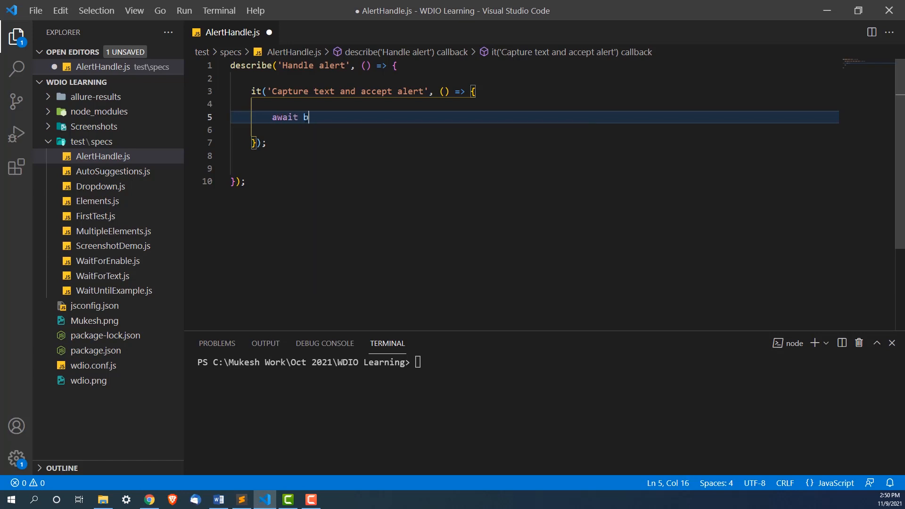
text(rowser.)
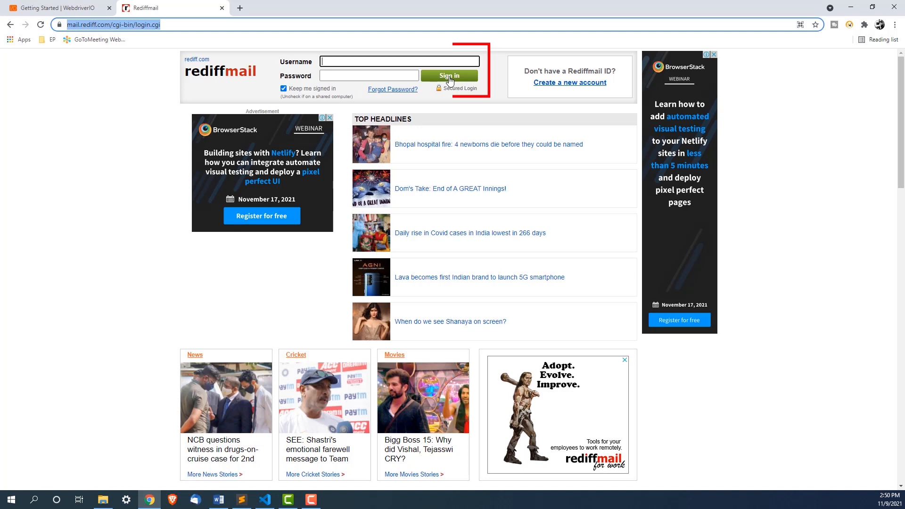
- Inspect the Sign in button in devtools and locate it as input[name='proceed']
right_click(449, 86)
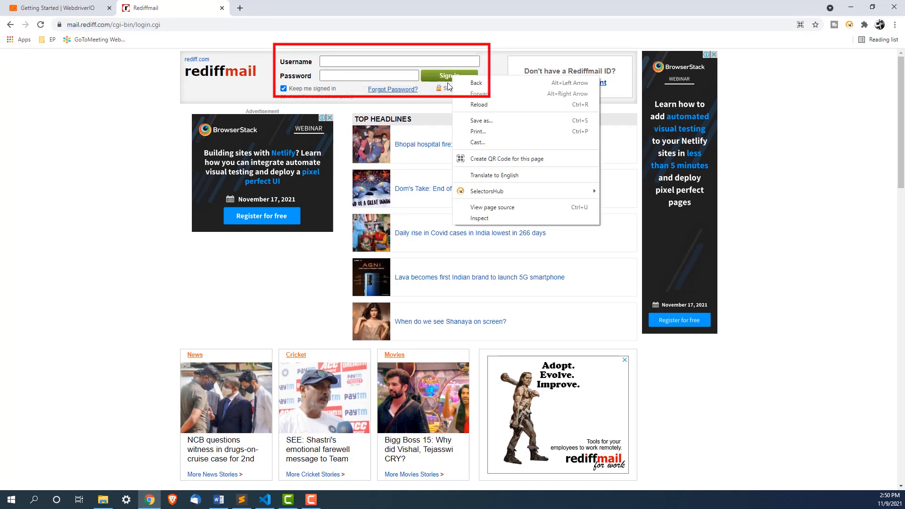
click(74, 257)
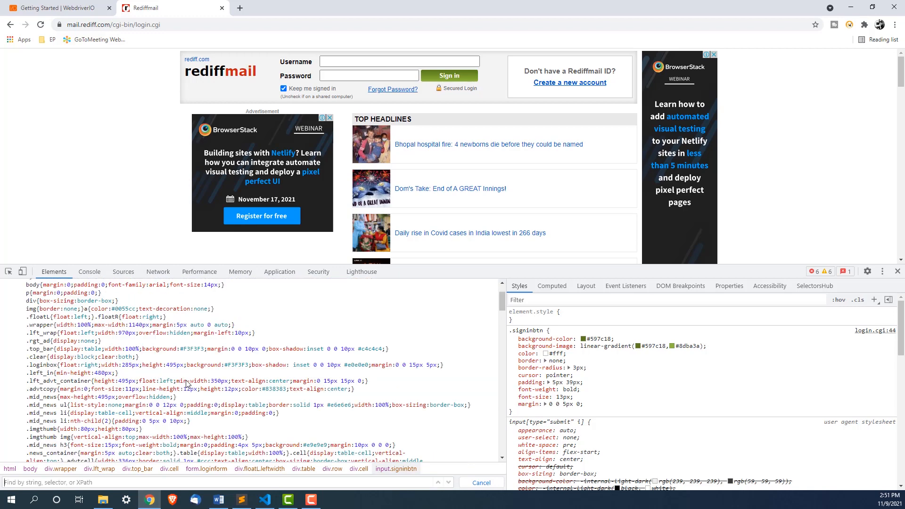
text(name='proceed'])
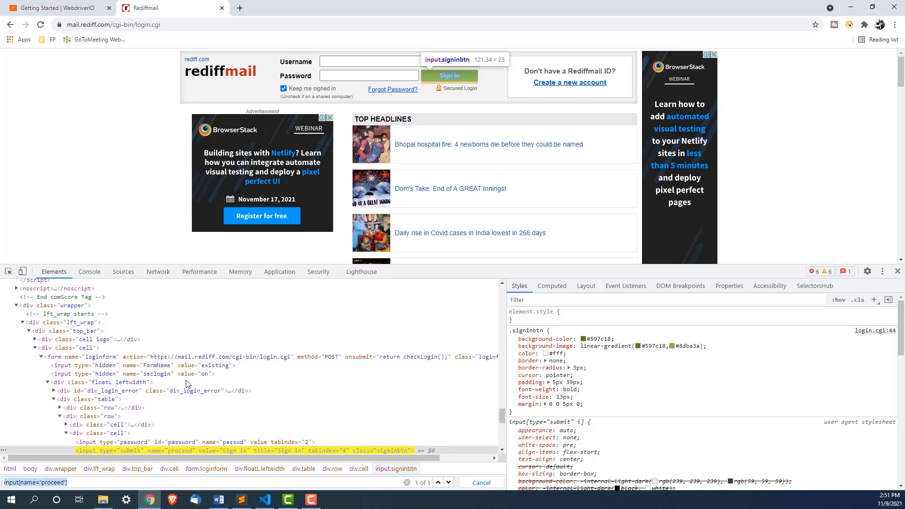
- Make the test callback async and add a blank line inside it
click(264, 498)
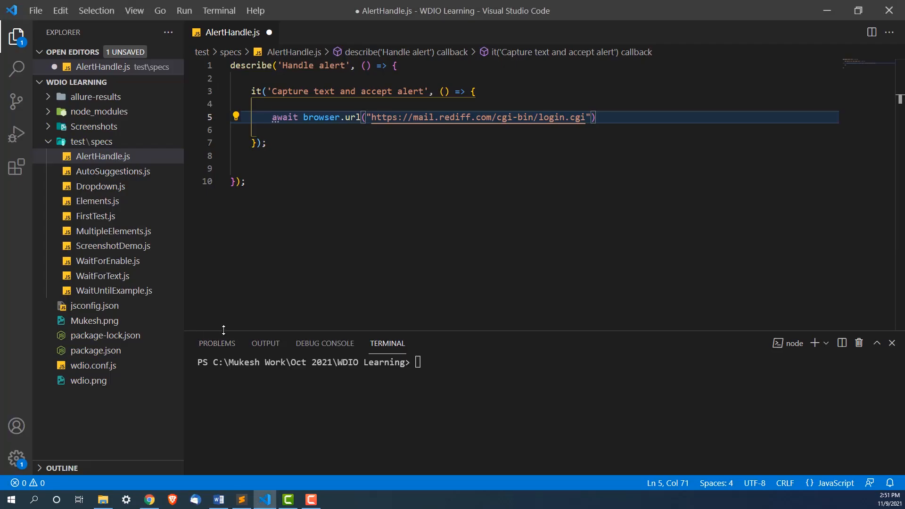
key(Enter)
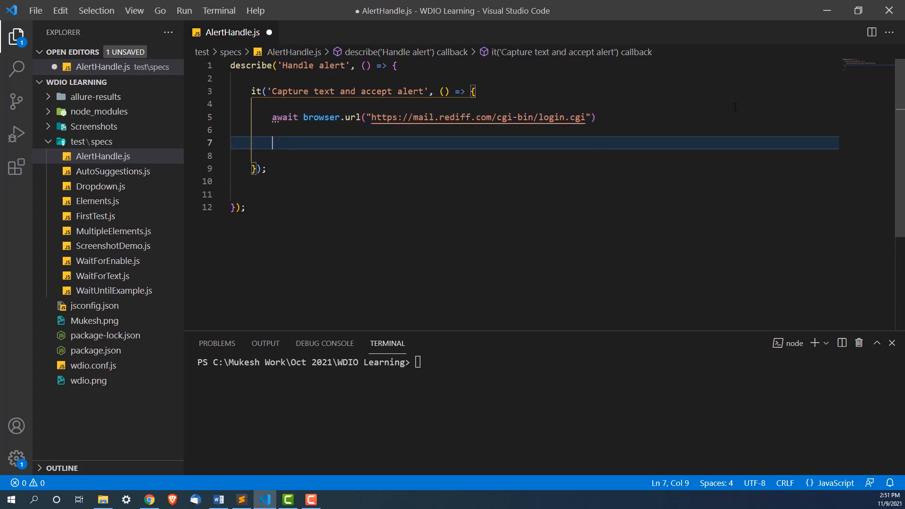
key(Up)
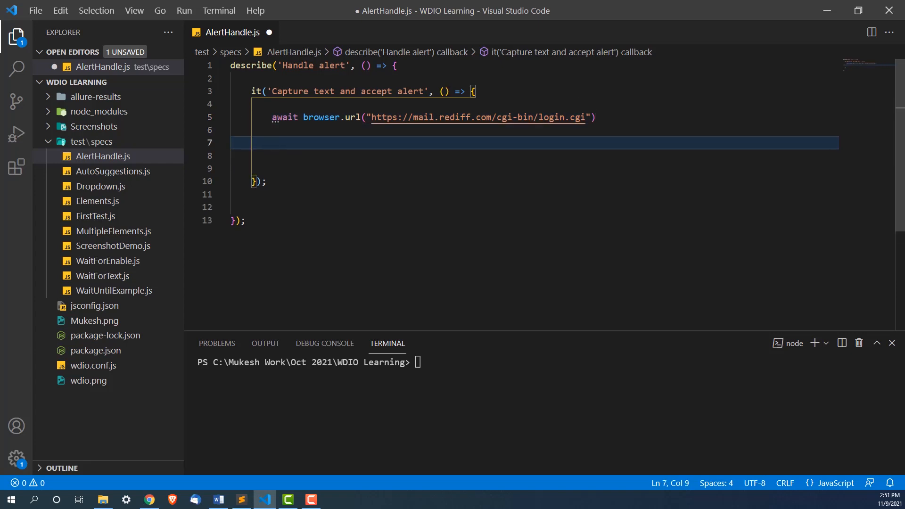
text(async)
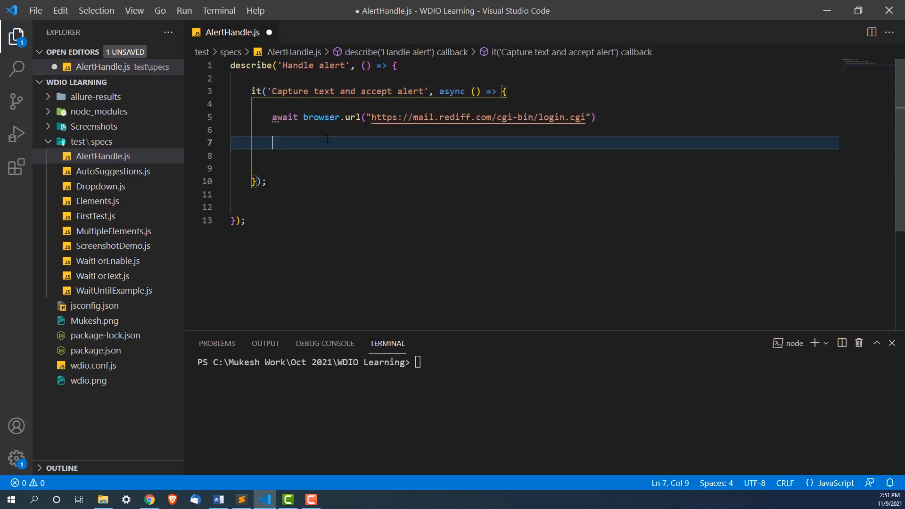
- Await clicking the element matched by $("input[name='proceed']")
text(await)
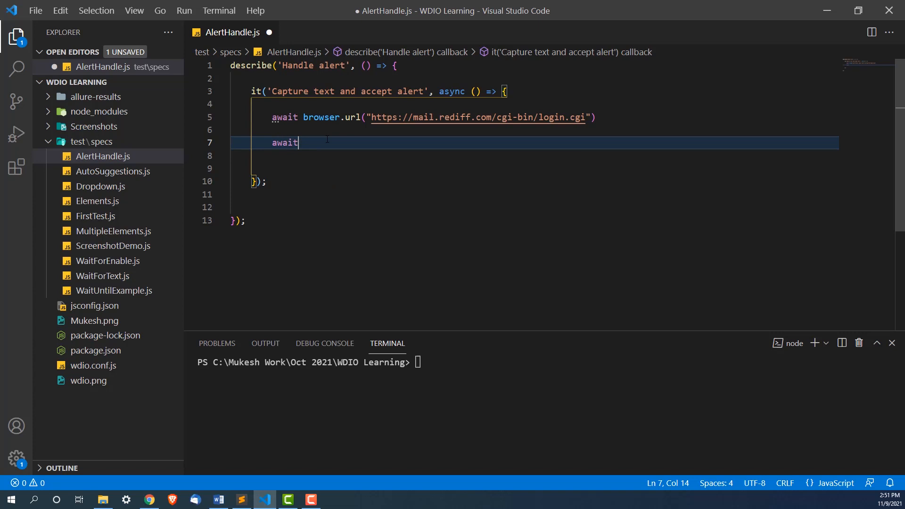
text($)
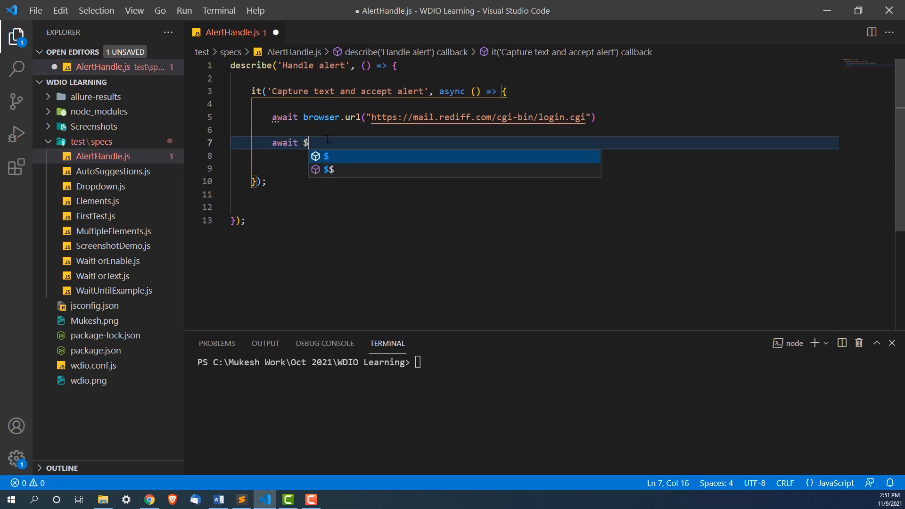
text(("input[name='proceed']"))
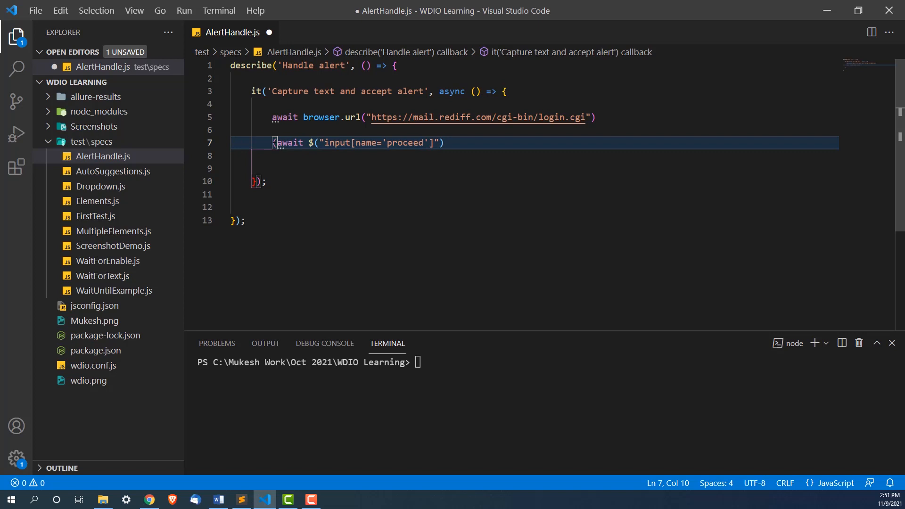
text())
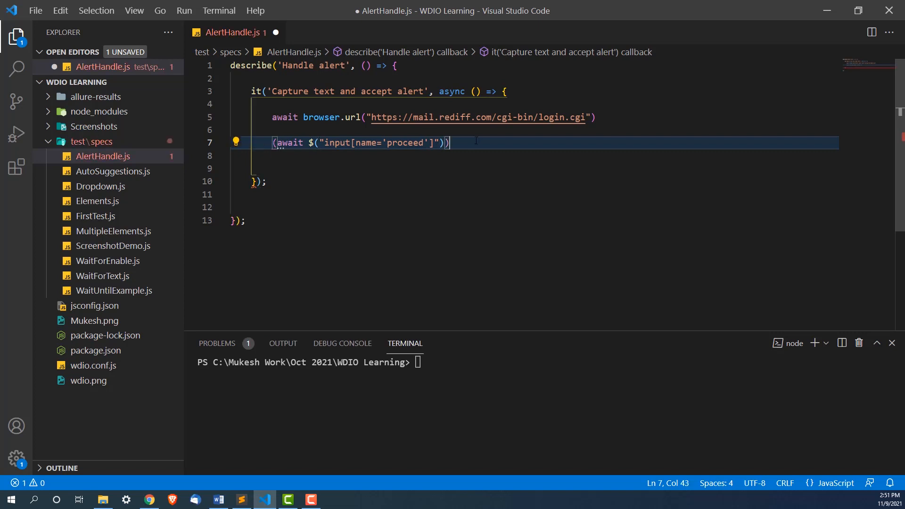
text(await)
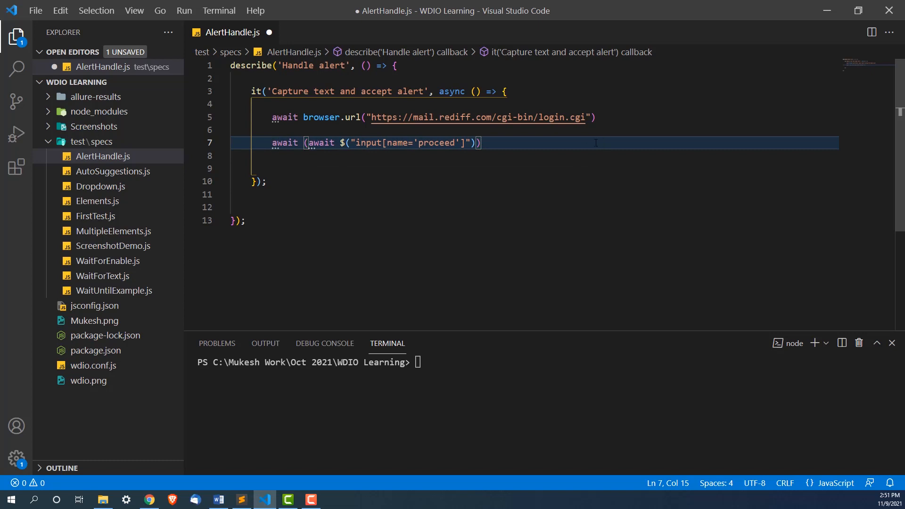
text(/clic)
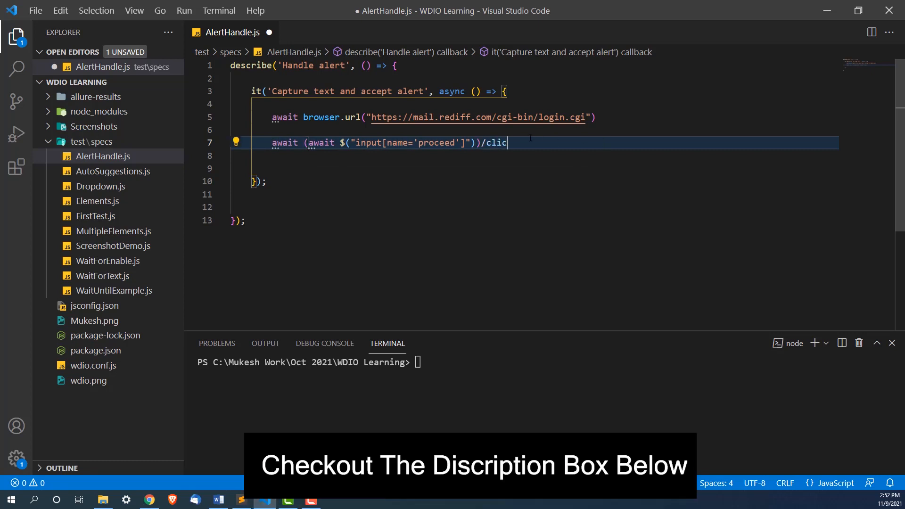
key(BackSpace)
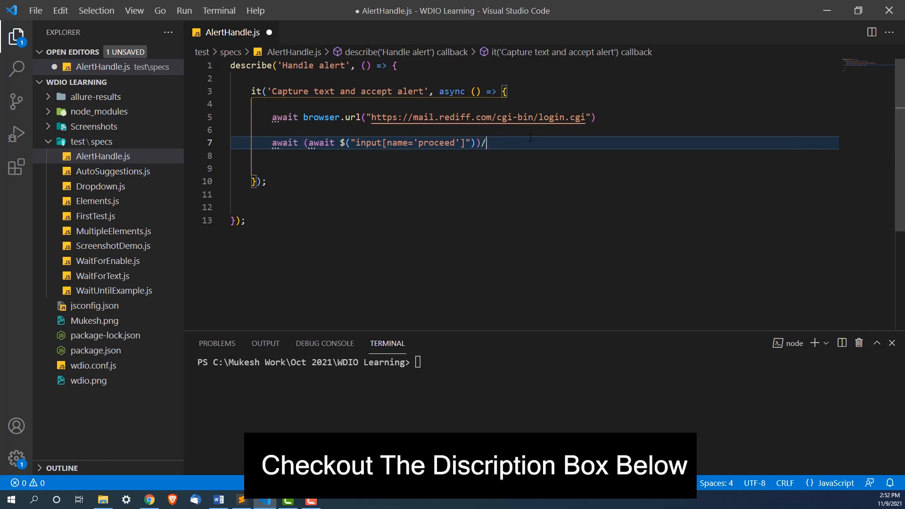
text(.)
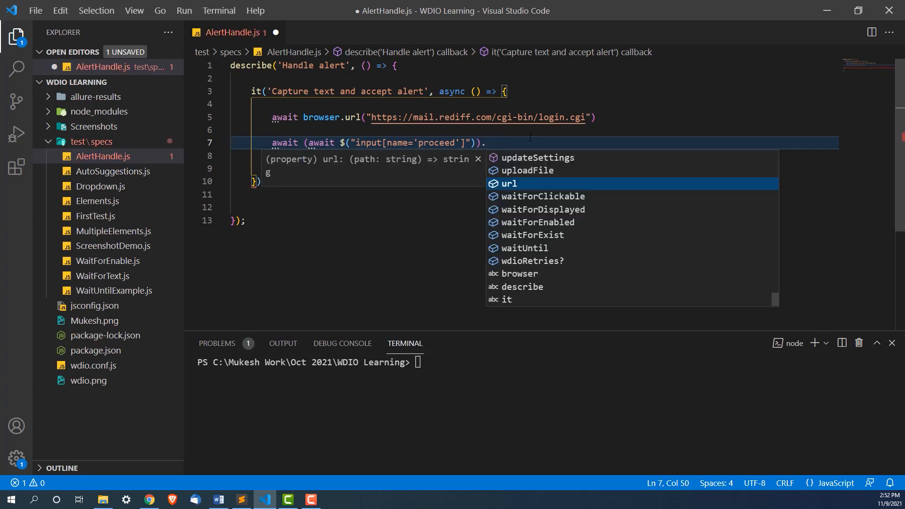
text(click)
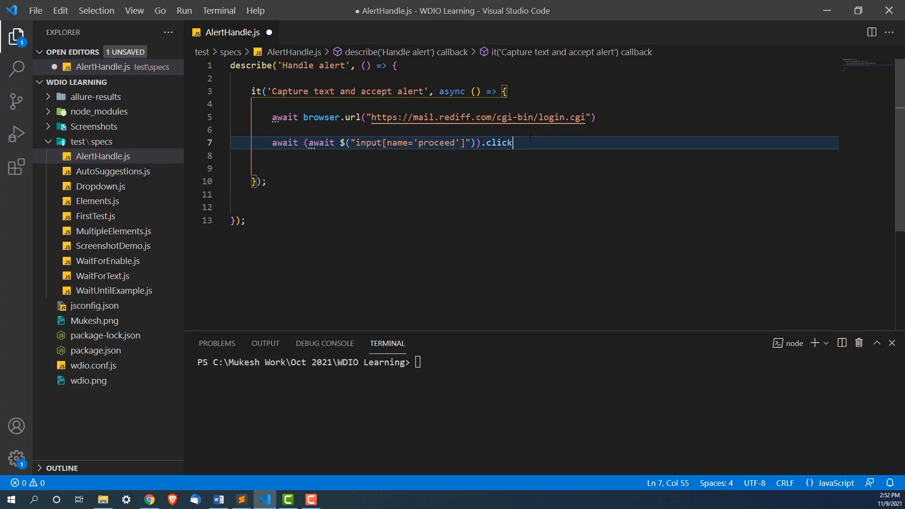
text(())
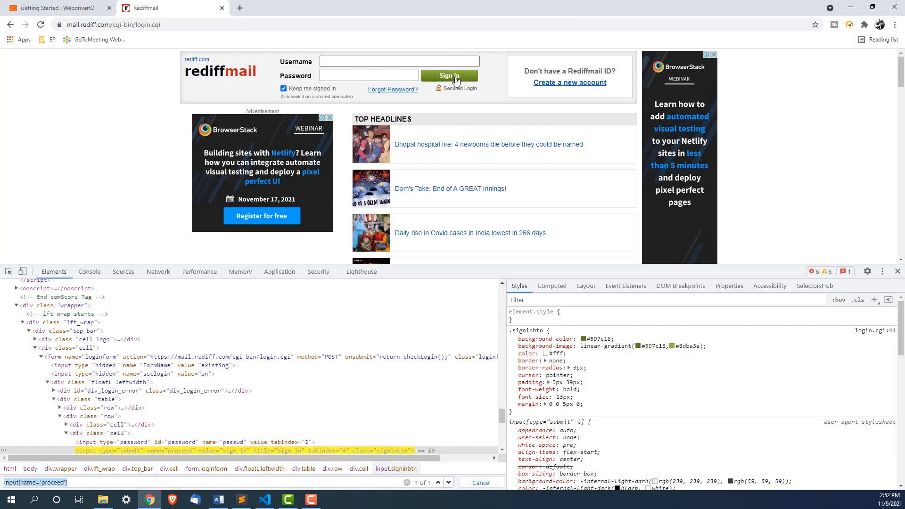
- Trigger the Rediffmail empty-username alert via Sign in and dismiss it
click(449, 76)
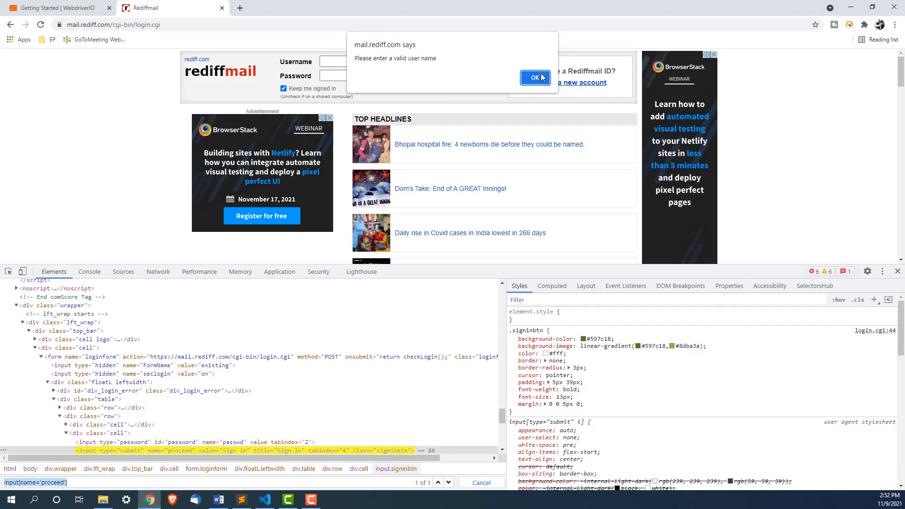
click(55, 8)
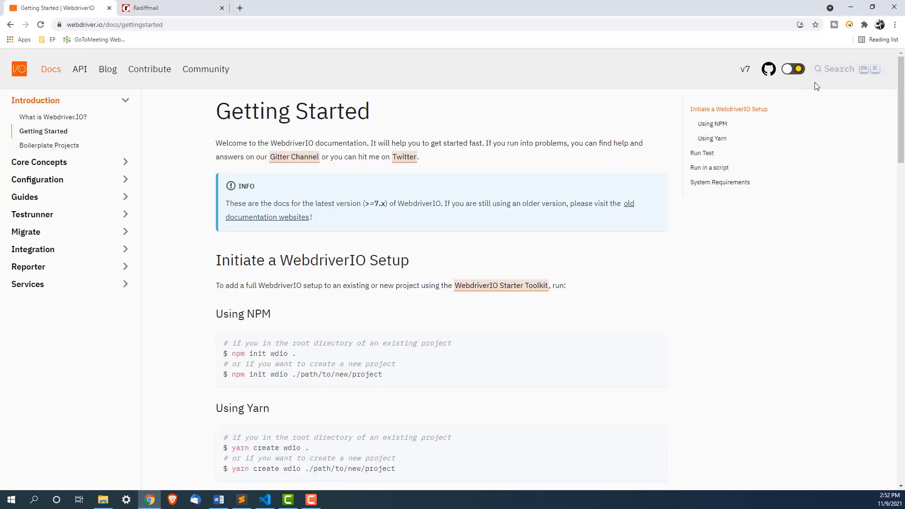
- Search the WebdriverIO docs for 'alert' and open the getAlertText reference
click(838, 68)
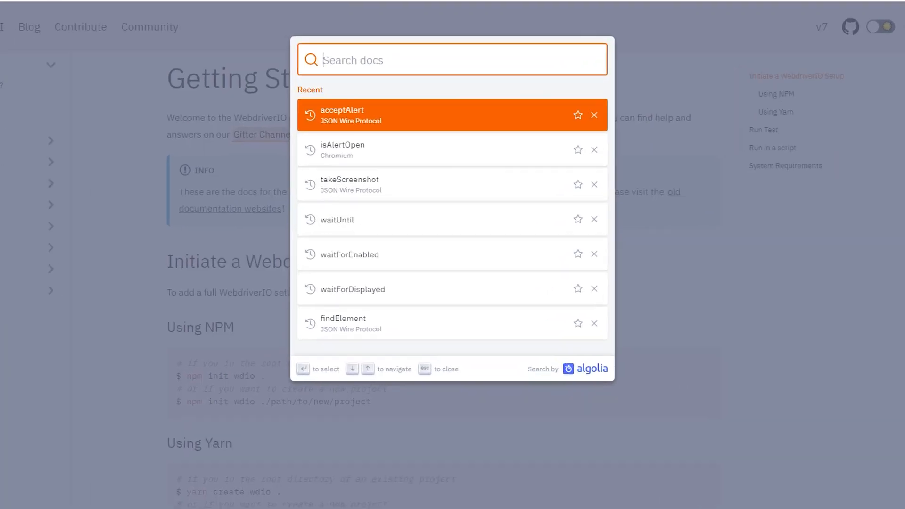
text(alert)
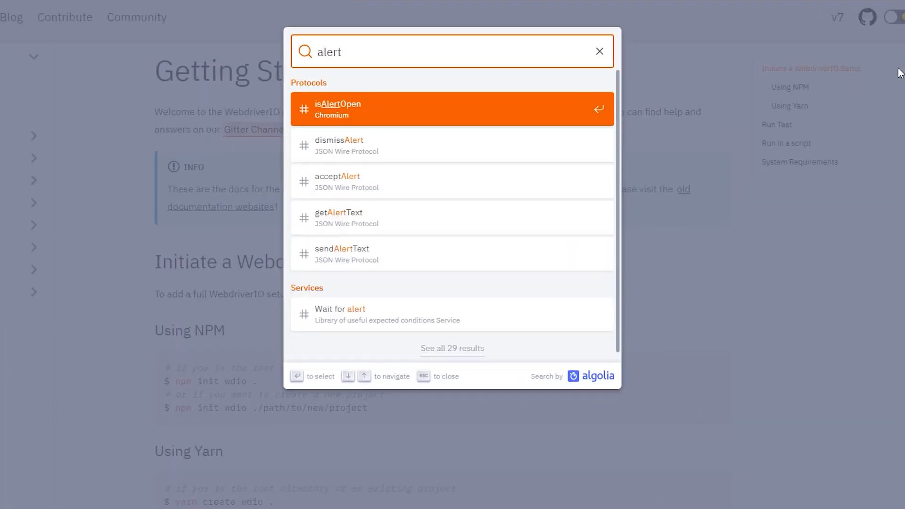
mouse_move(353, 218)
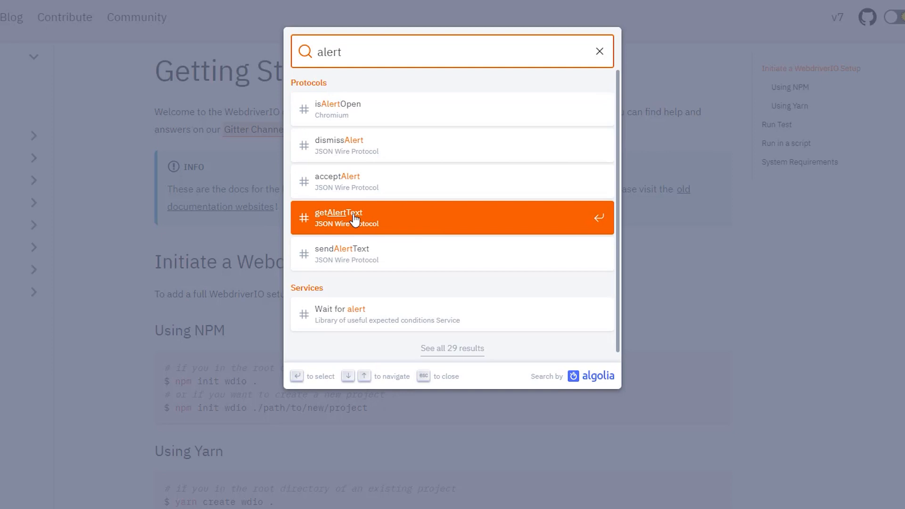
mouse_move(350, 138)
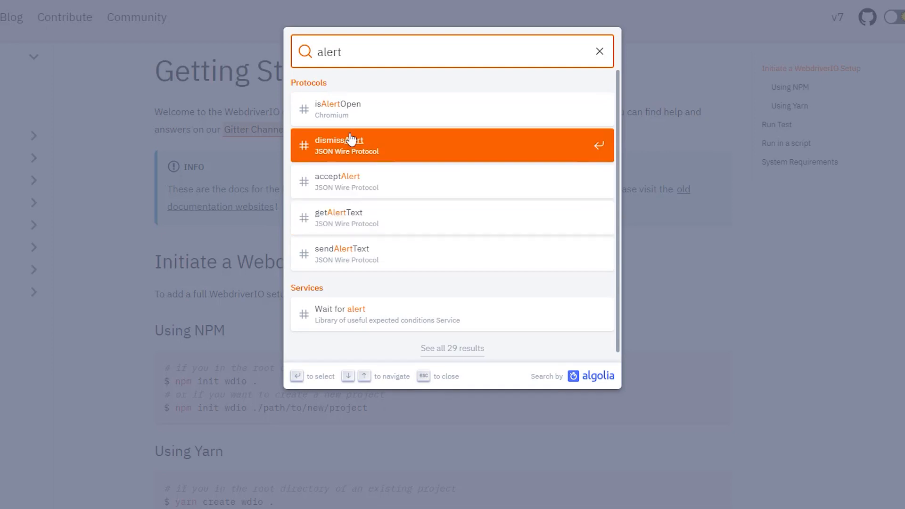
mouse_move(374, 227)
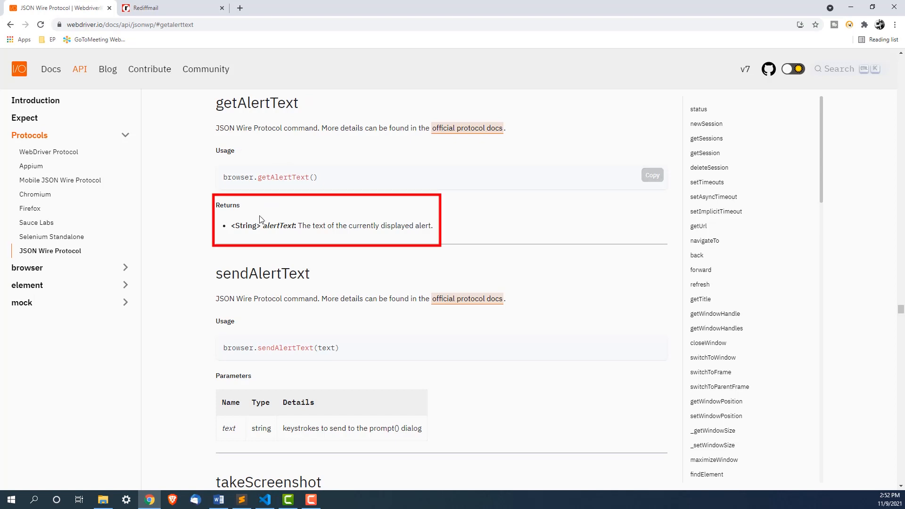
double_click(245, 226)
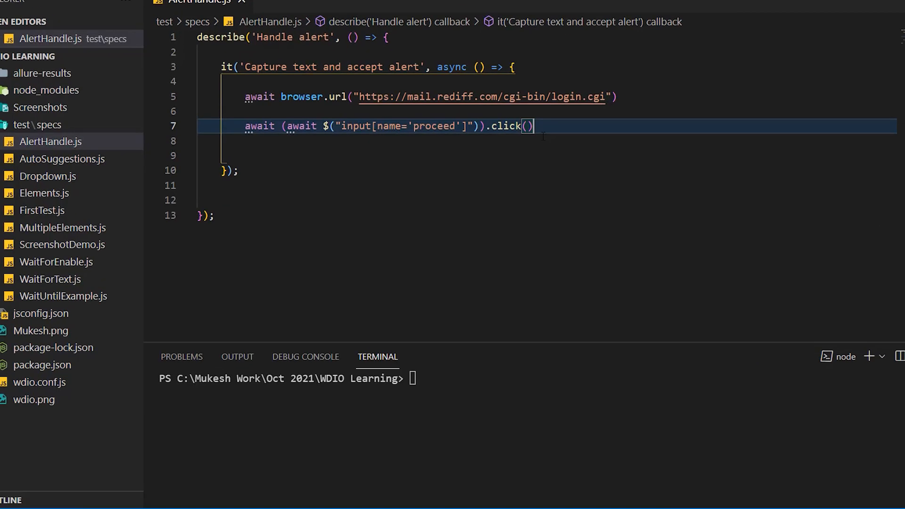
- Store browser.getAlertText() in a constant alert_text
text(await b)
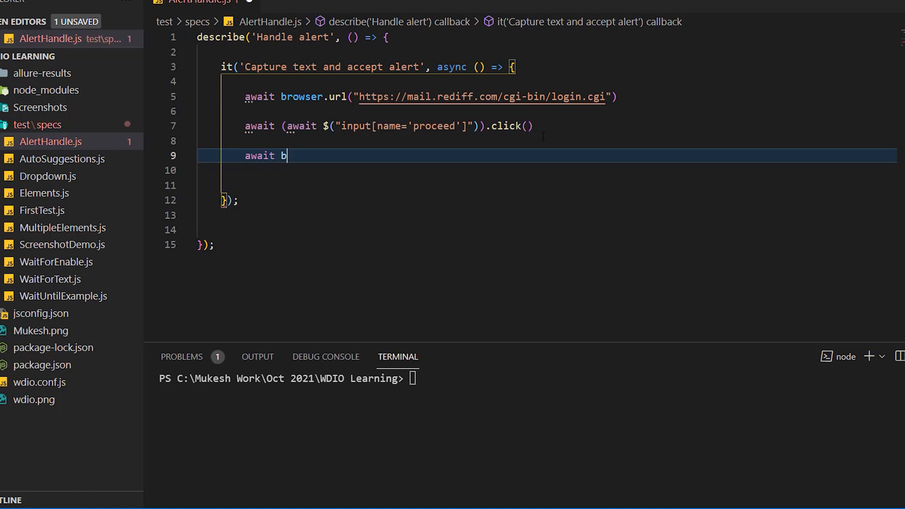
text(r)
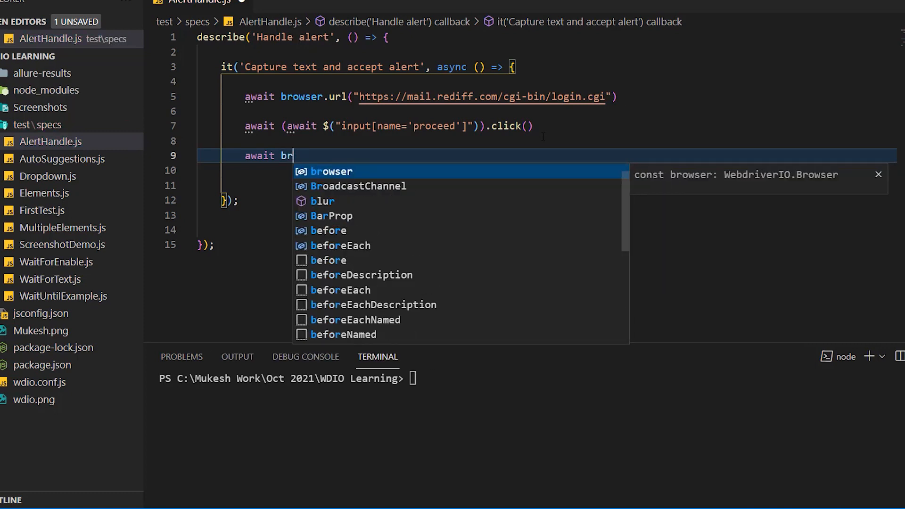
text(owser.)
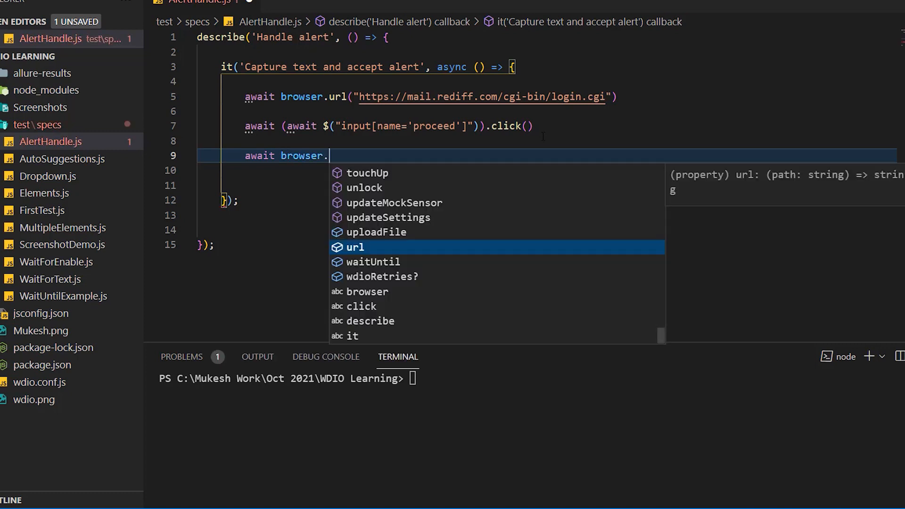
text(geta)
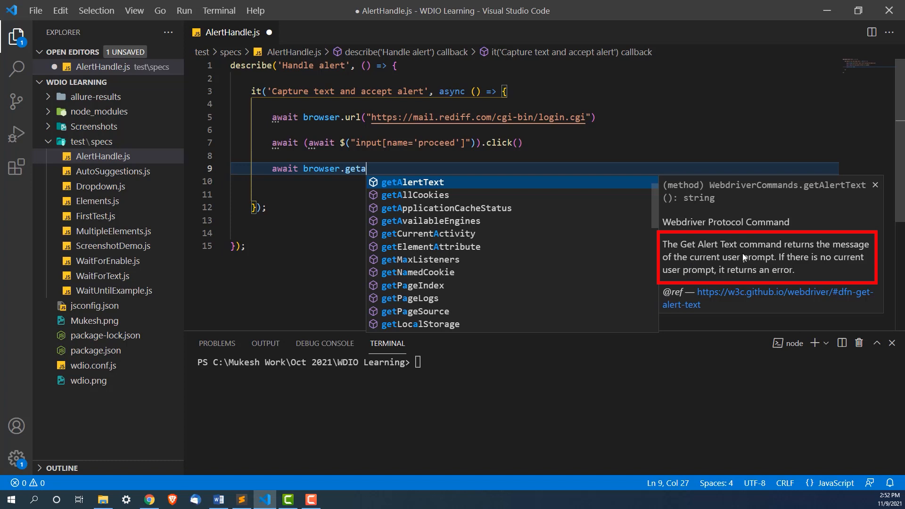
mouse_move(729, 278)
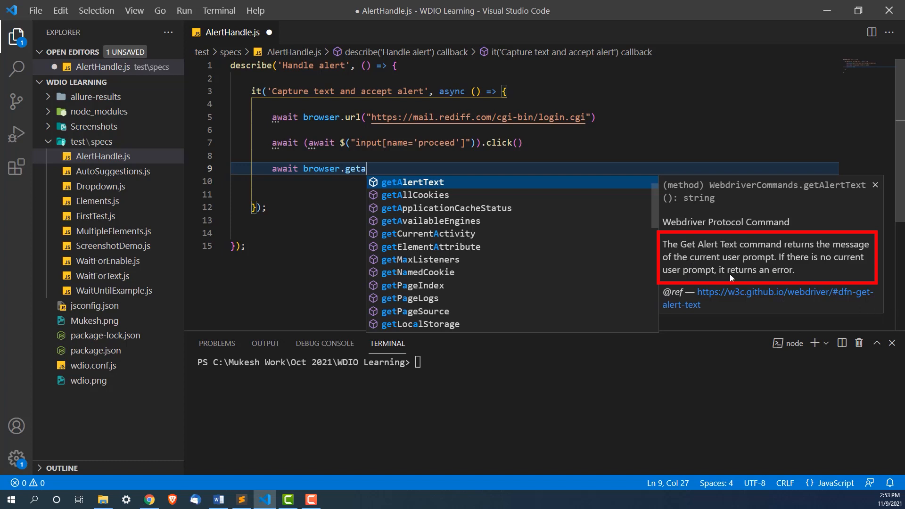
key(Tab)
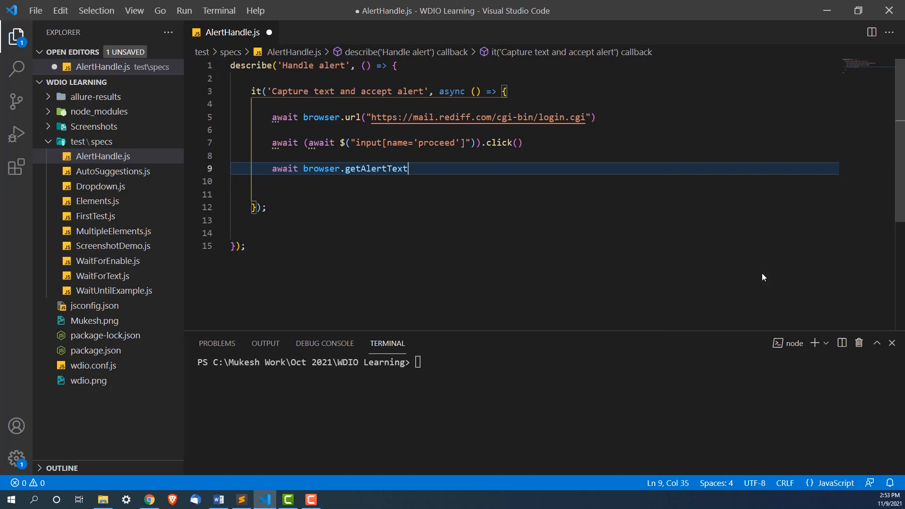
text(())
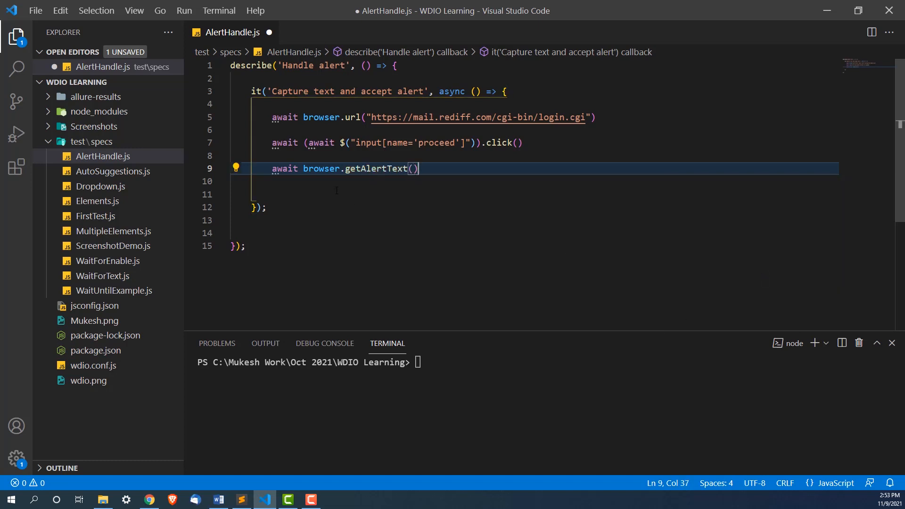
text(c)
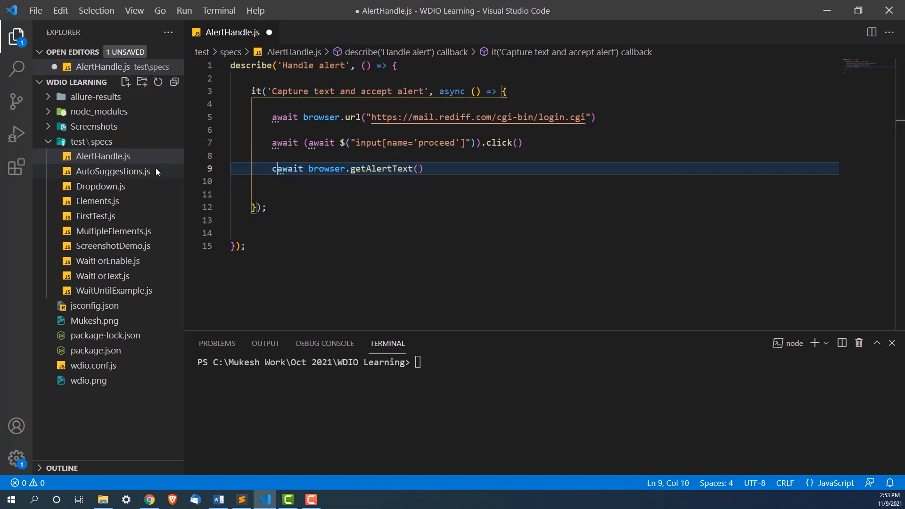
text(onst ale)
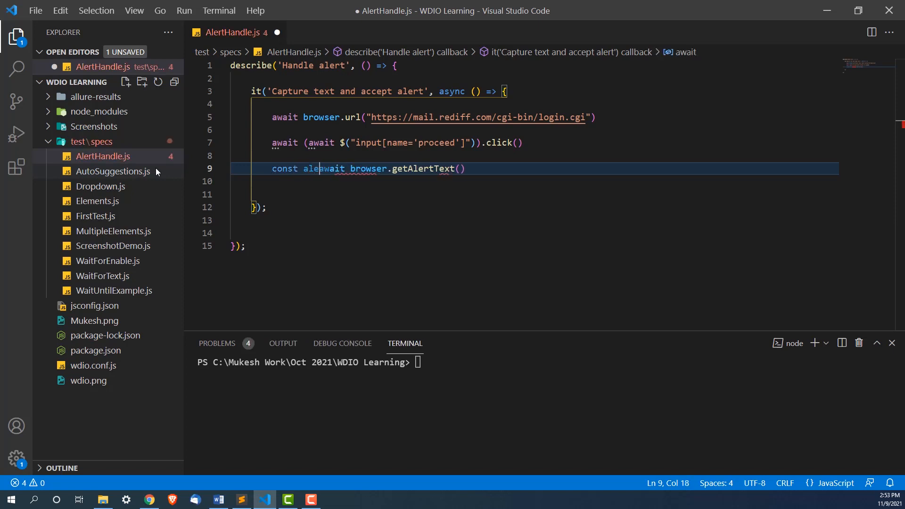
text(_tex)
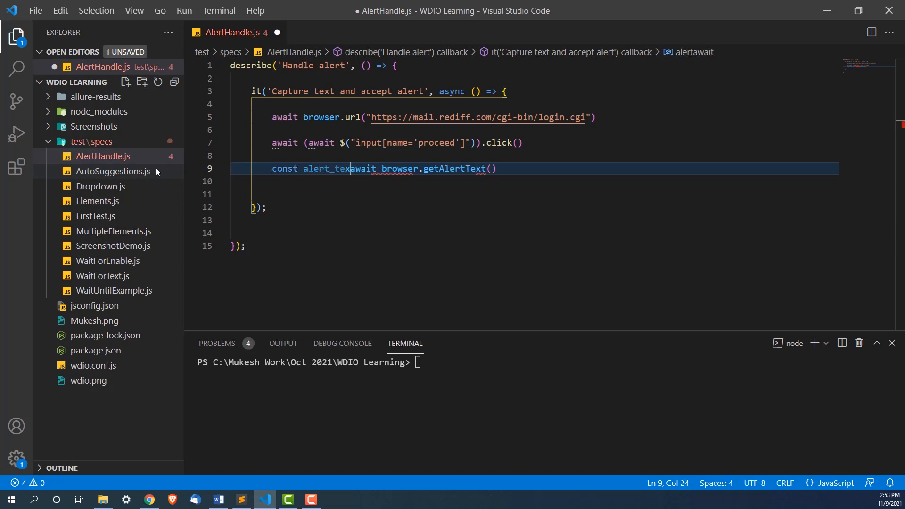
key(Enter)
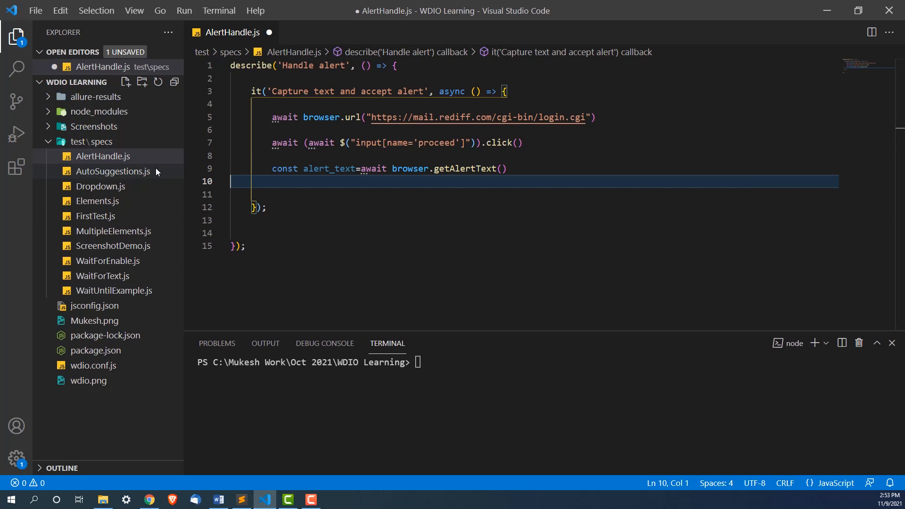
- Start a new awaited browser. call on the line below
key(Enter)
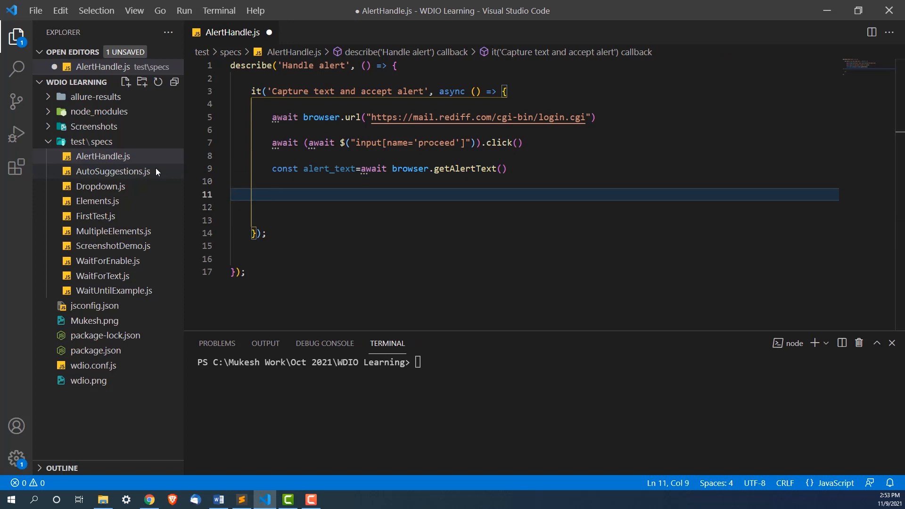
text(awa)
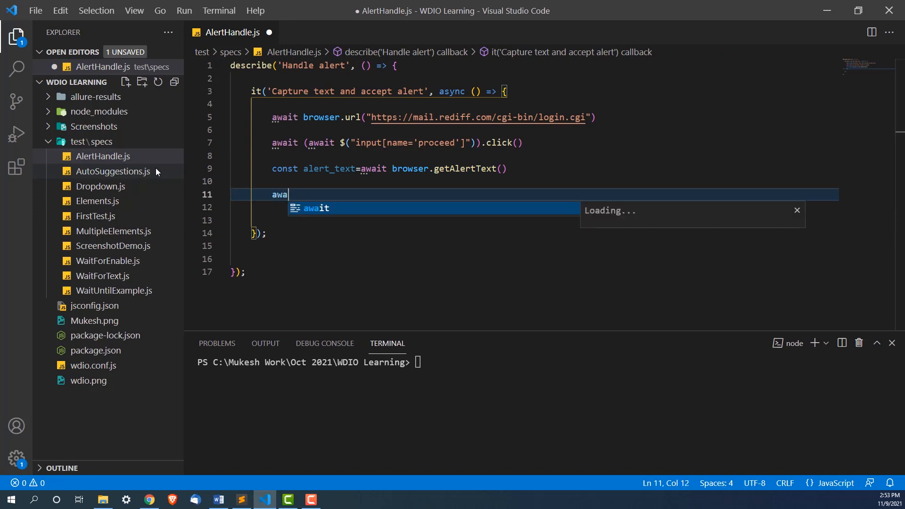
key(Tab)
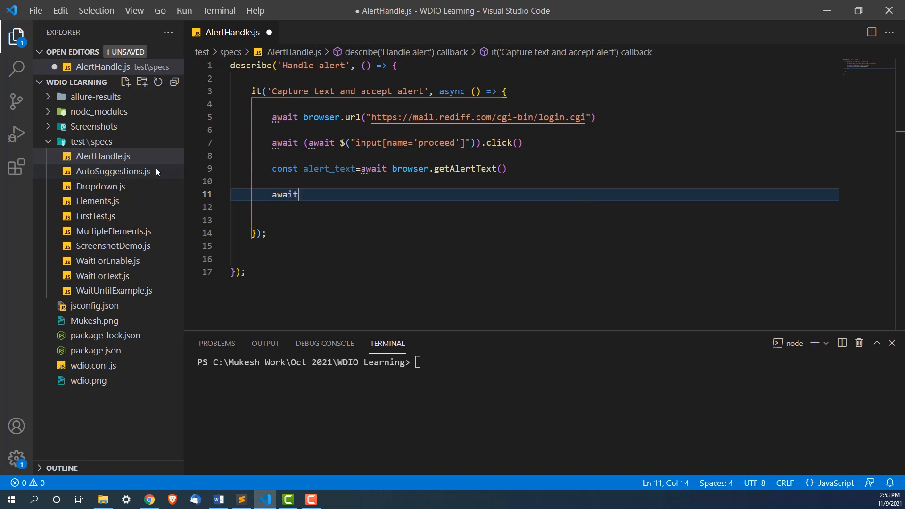
text(bro)
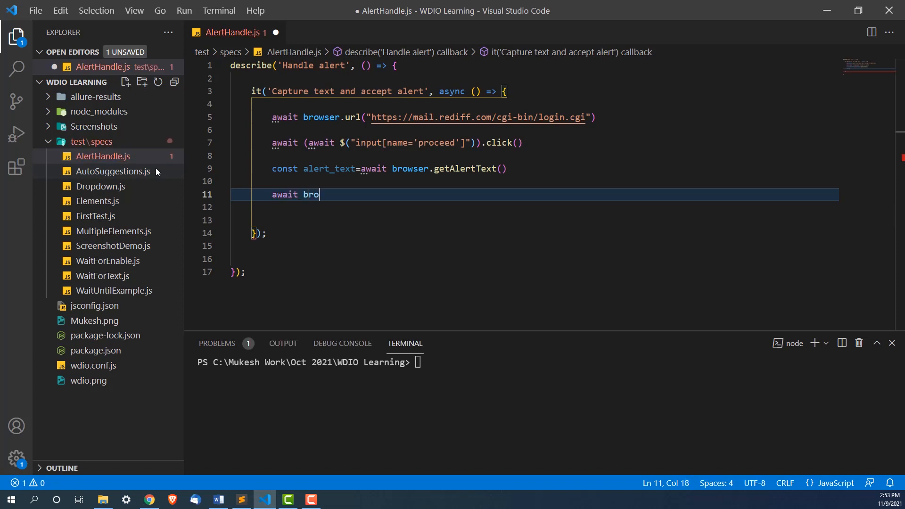
text(wser.)
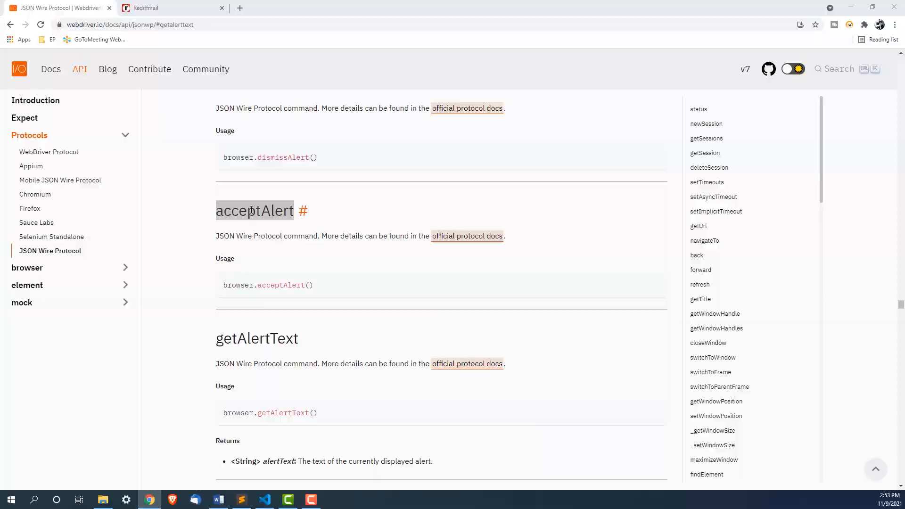
click(265, 499)
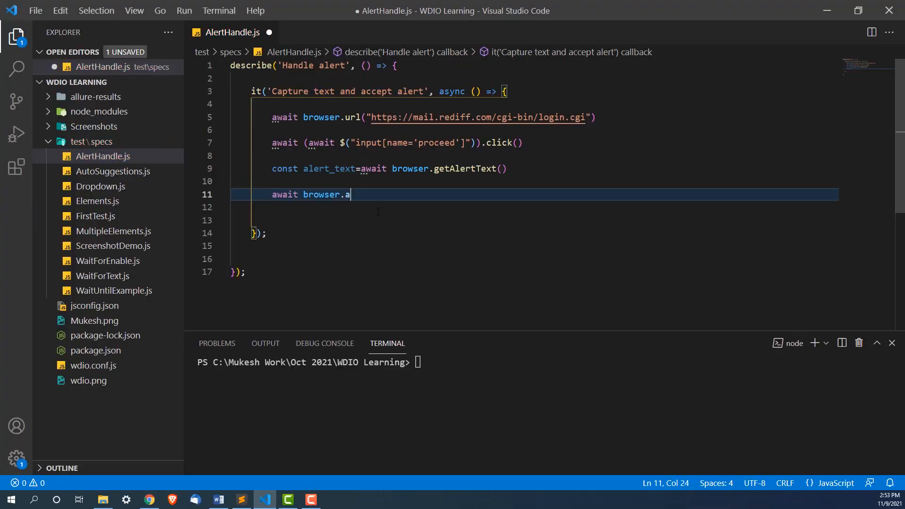
- Complete the line as await browser.acceptAlert()
text(cc)
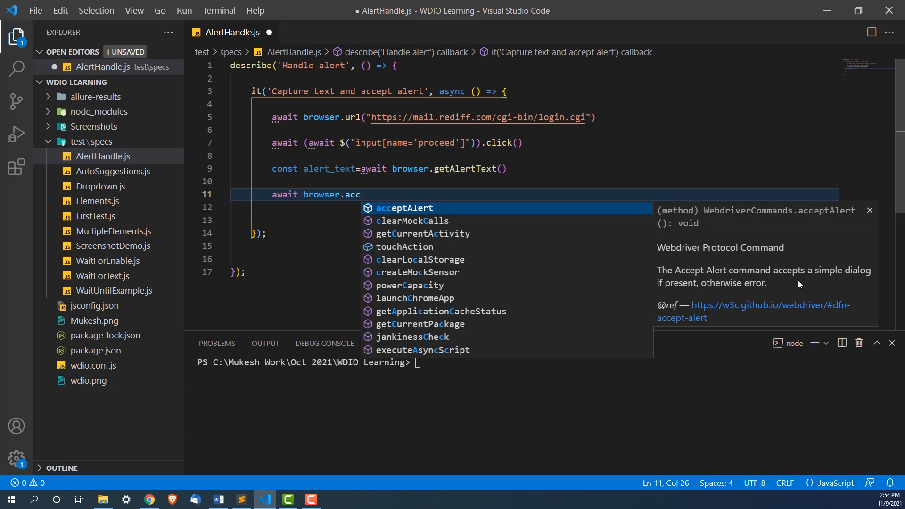
mouse_move(732, 289)
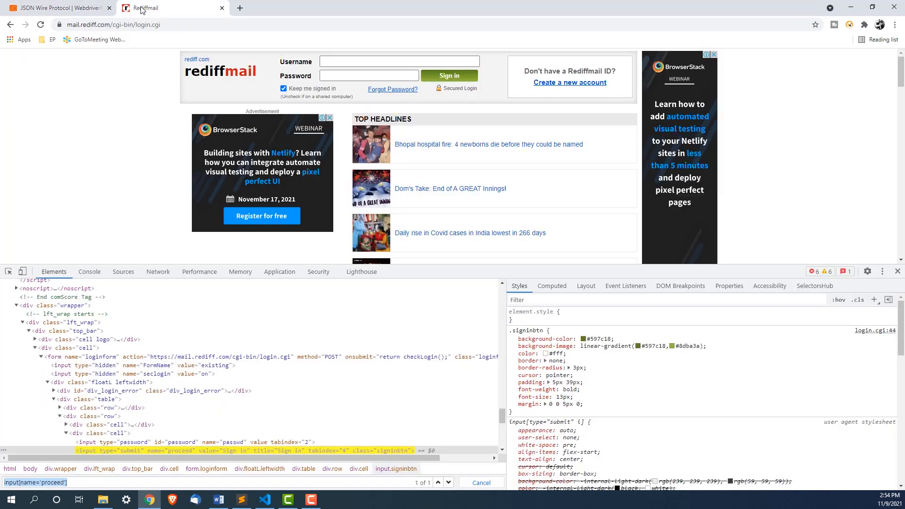
- Trigger the Rediffmail alert 'Please enter a valid user name' and right-click its message
click(449, 75)
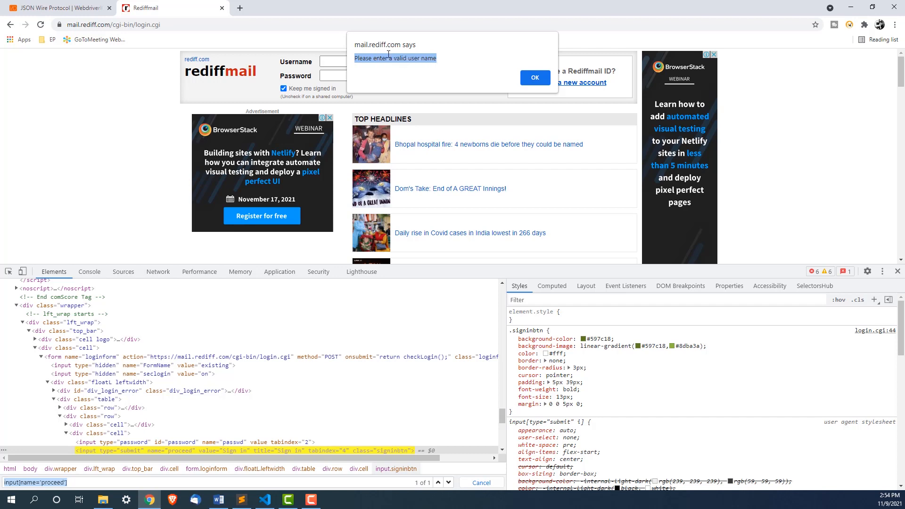
right_click(395, 58)
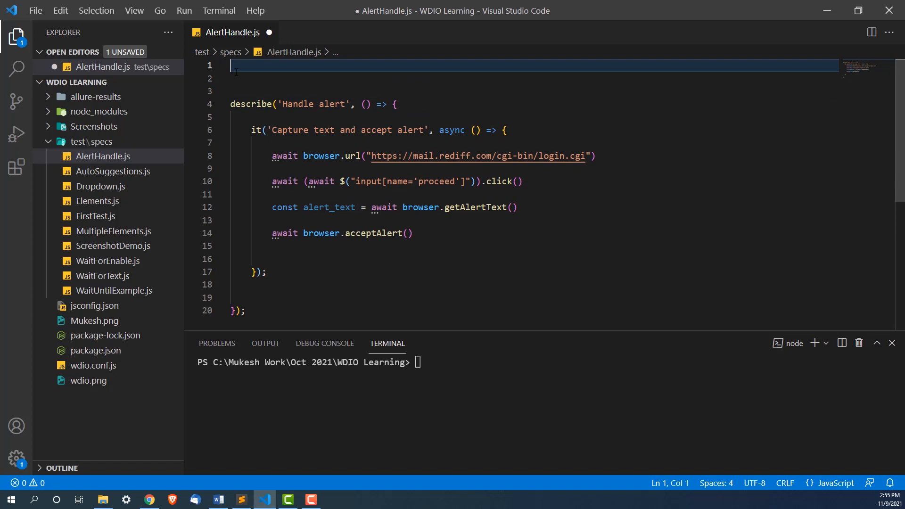
- Add const assert = require("assert") at the top of AlertHandle.js
text(require(":)
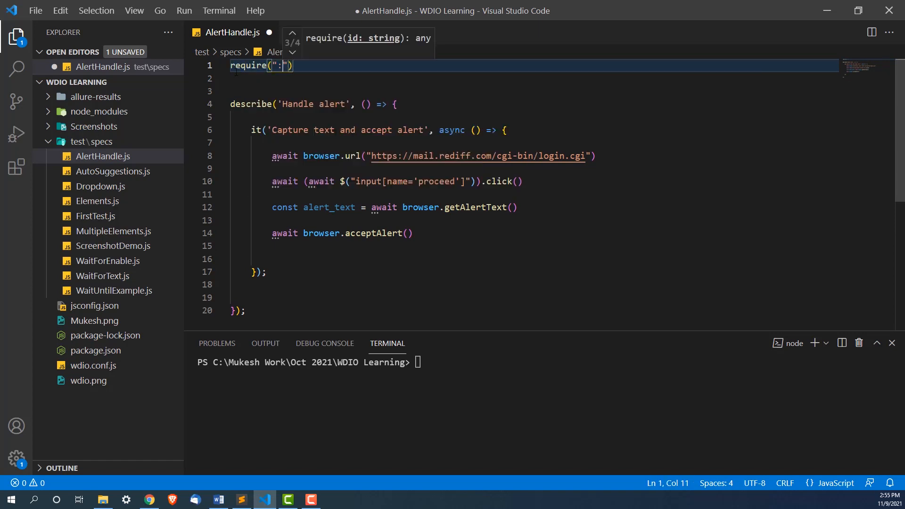
text(assert)
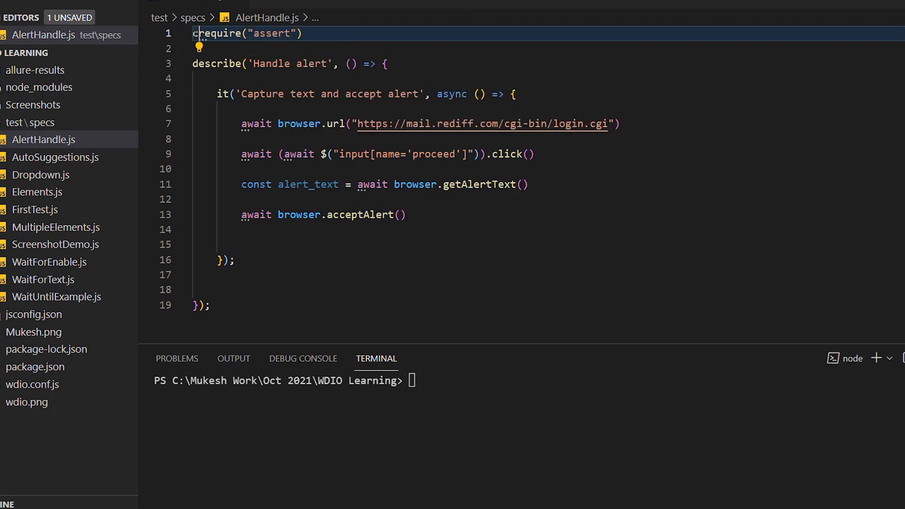
text(const assert)
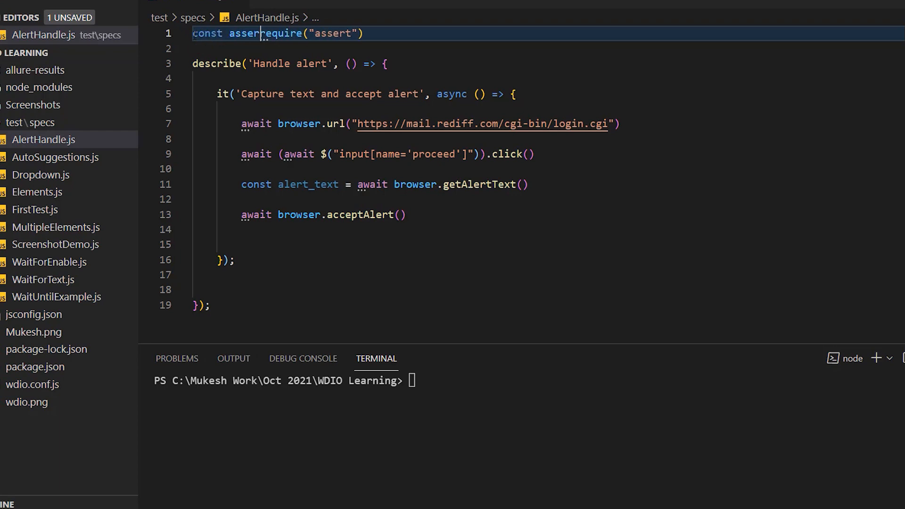
text(=)
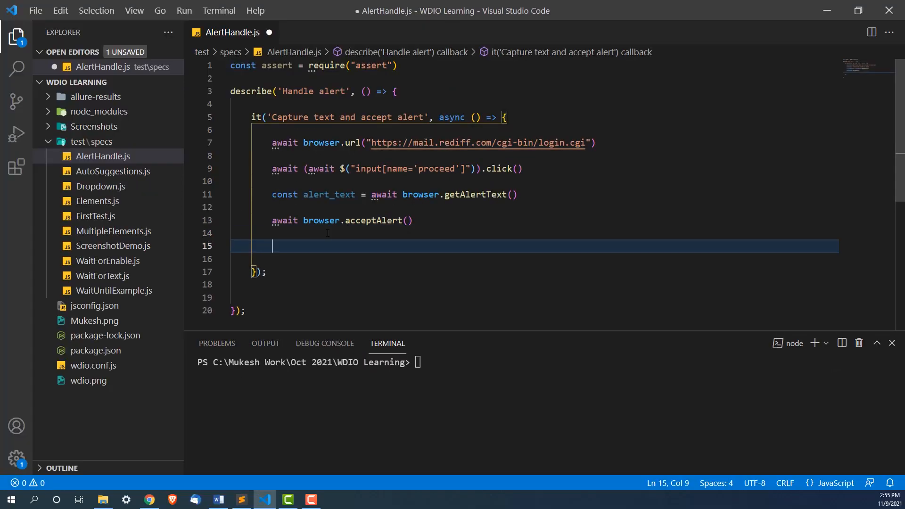
- Write assert.deepEqual(alert_text, "Please enter a valid user") after accepting the alert and save the spec
text(ass)
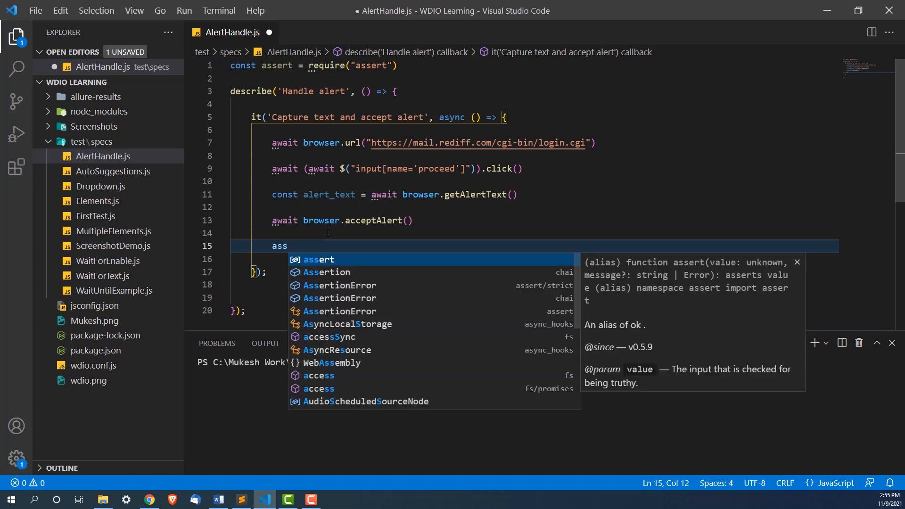
text(ert.deepEqual)
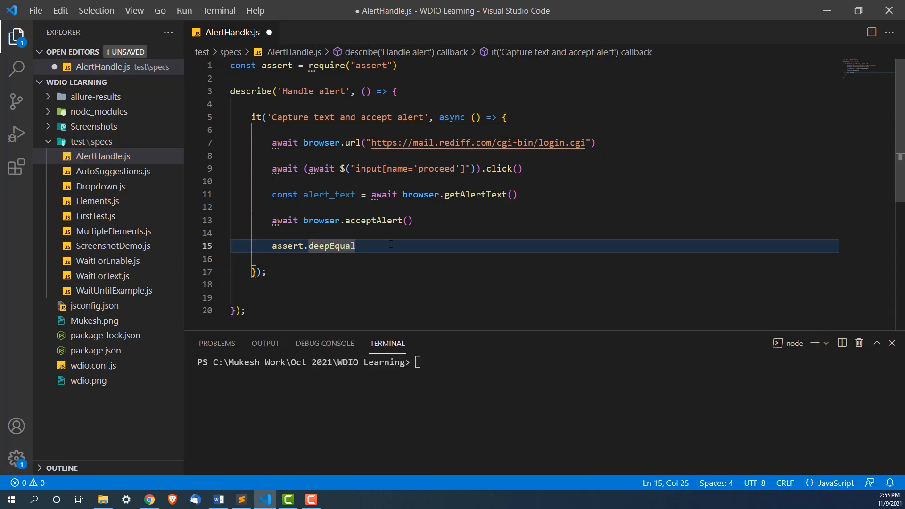
text(()
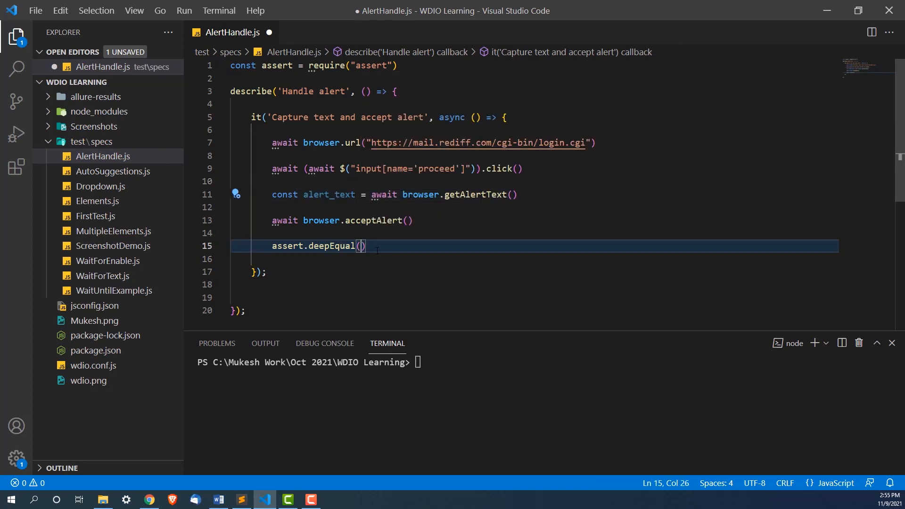
text(alert_text,)
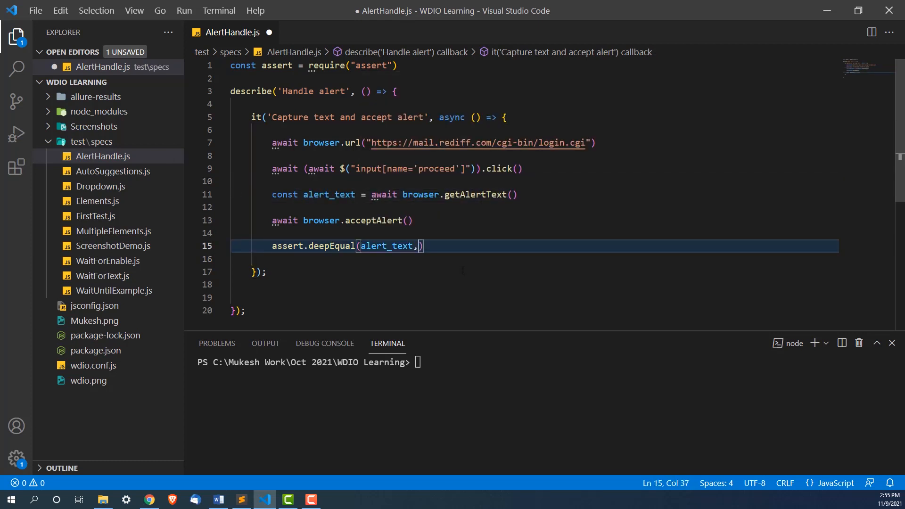
text("")
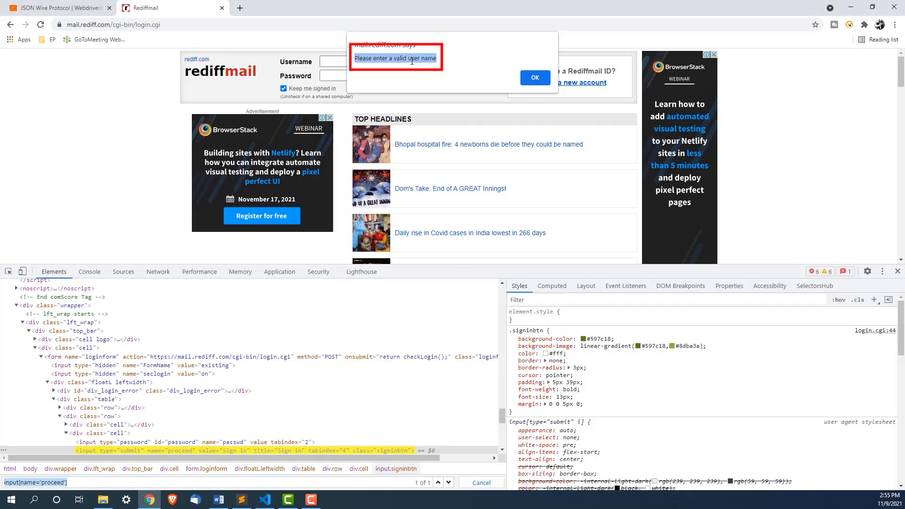
click(264, 499)
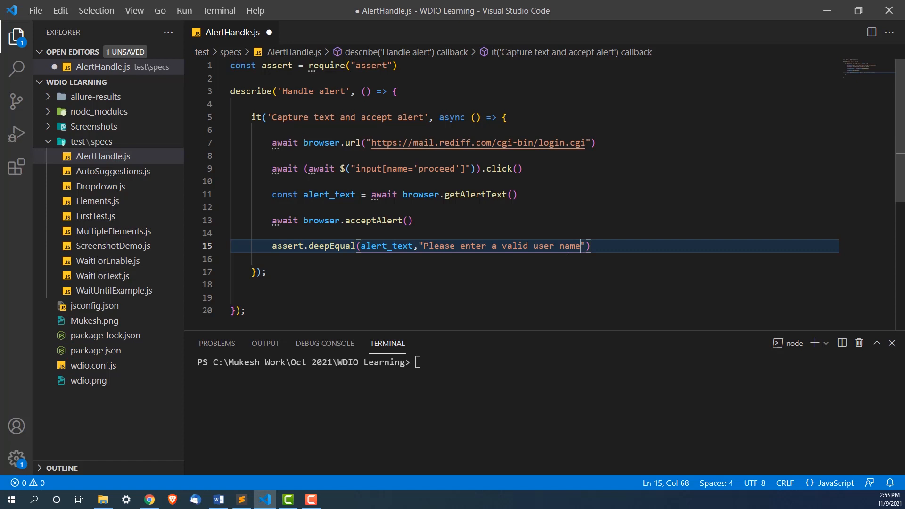
key(BackSpace)
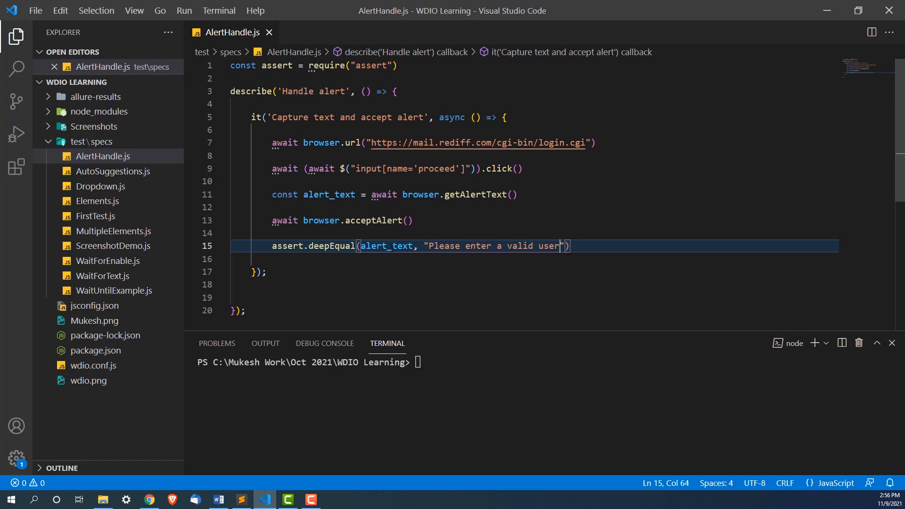
double_click(385, 246)
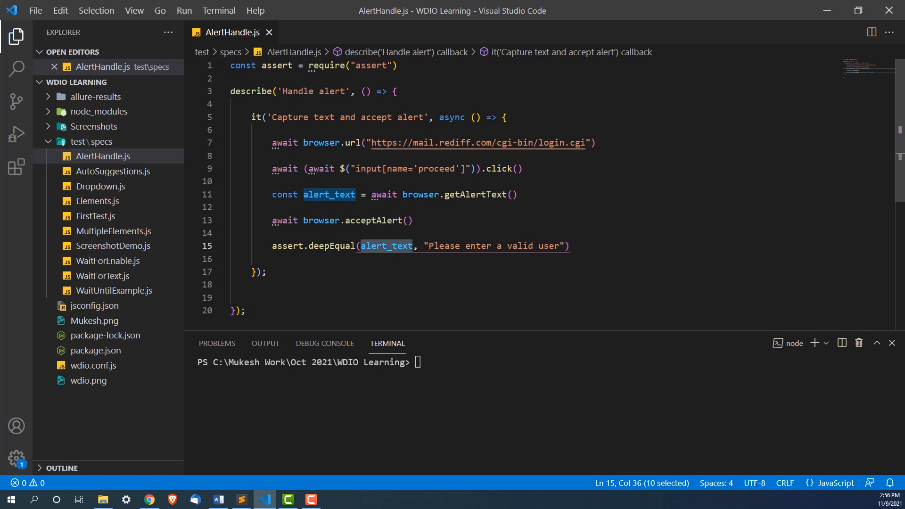
mouse_move(328, 245)
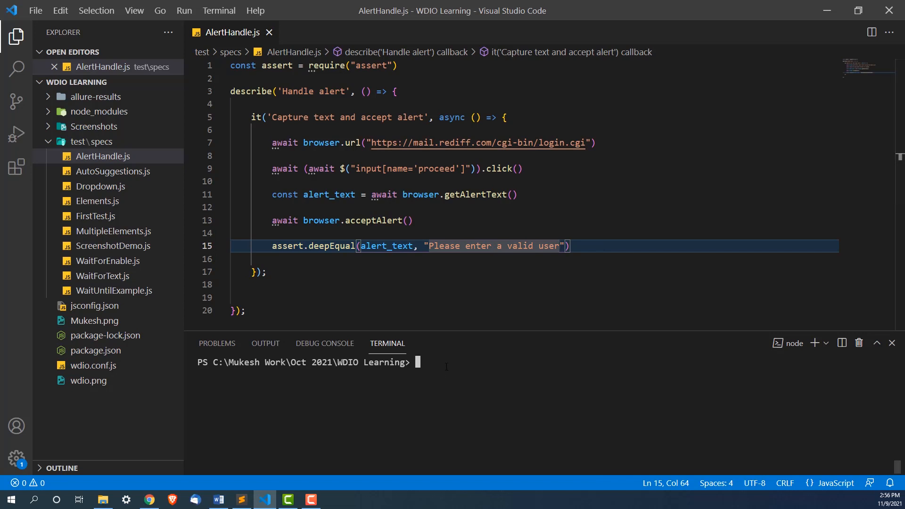
- Clear the terminal with cls and enter npx wdio run .\wdio.conf.js --spec AlertHandle.js without running it
text(cls)
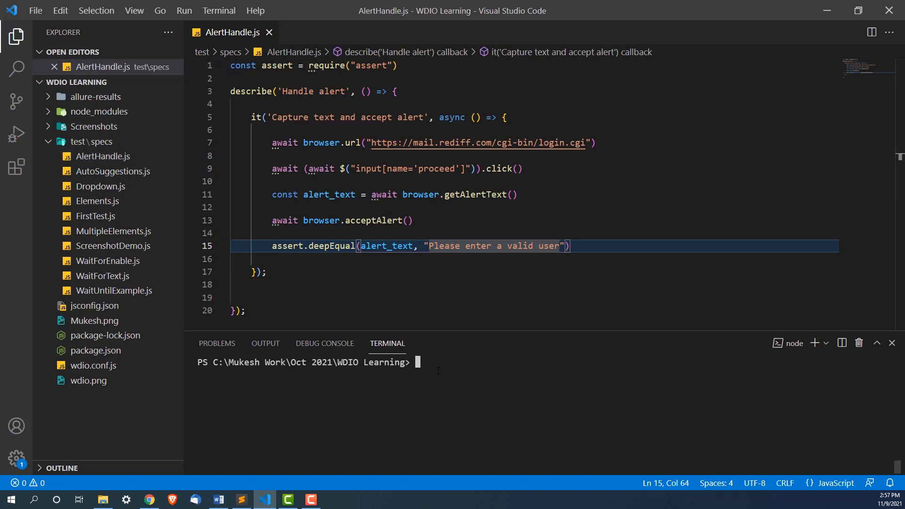
text(npx wdio run)
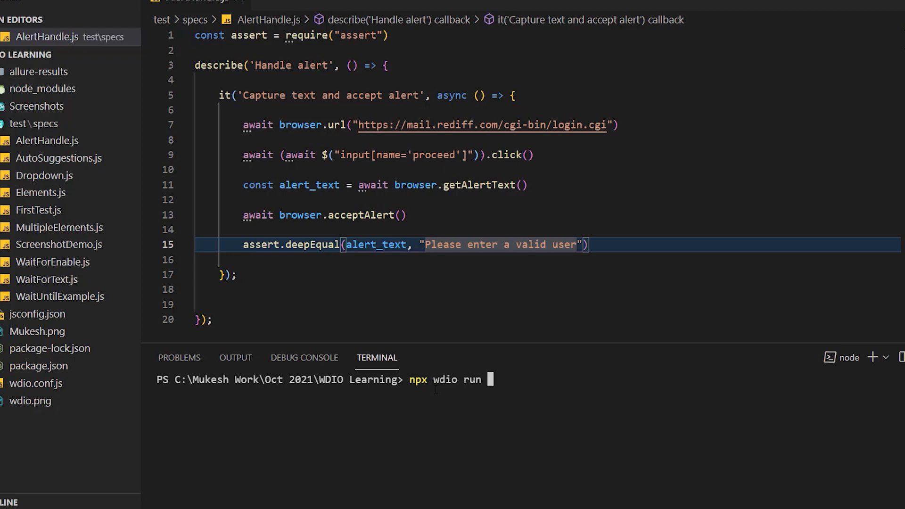
text(./w)
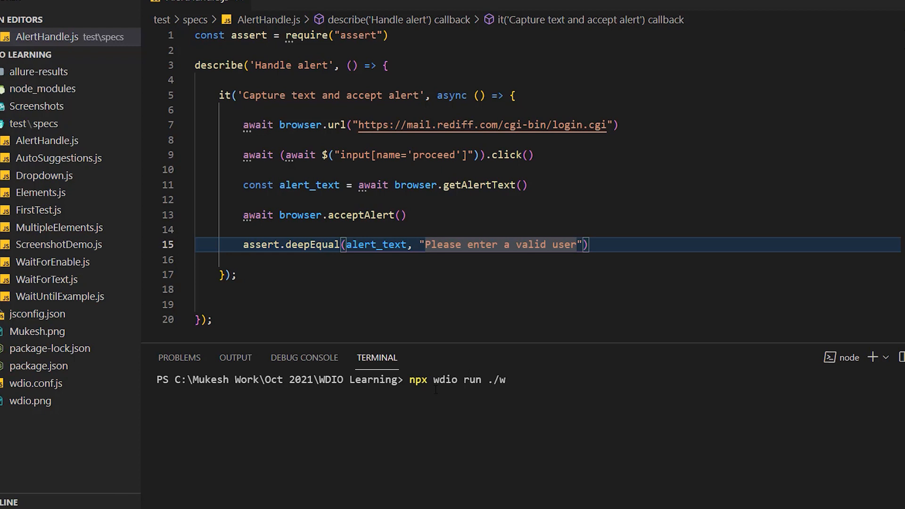
text(dio.conf.js)
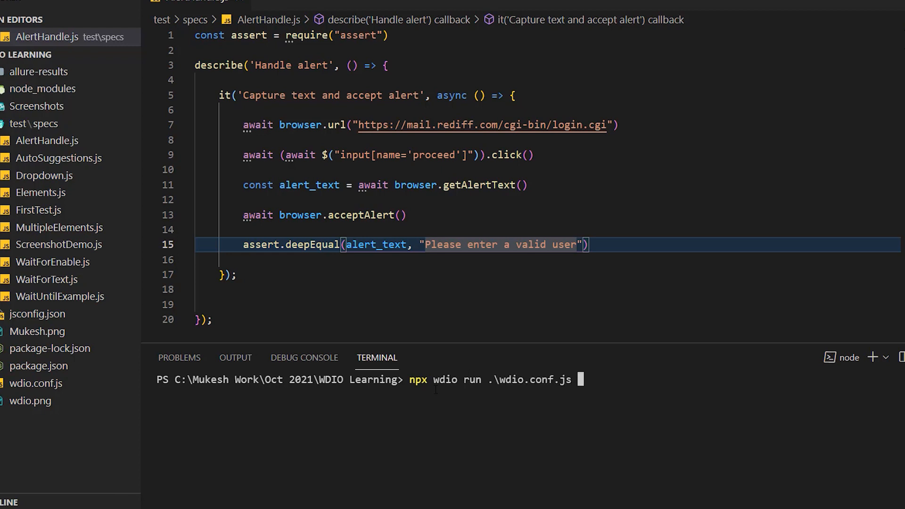
text(--s[e)
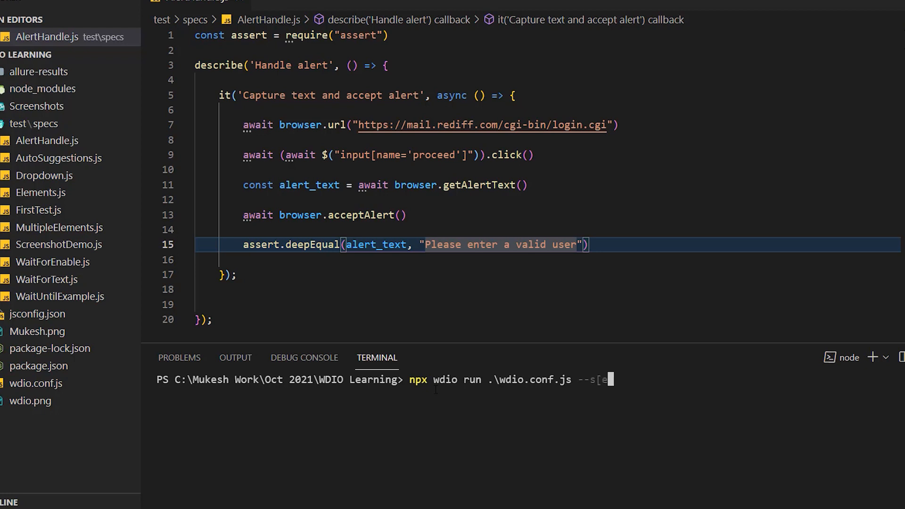
text(pec)
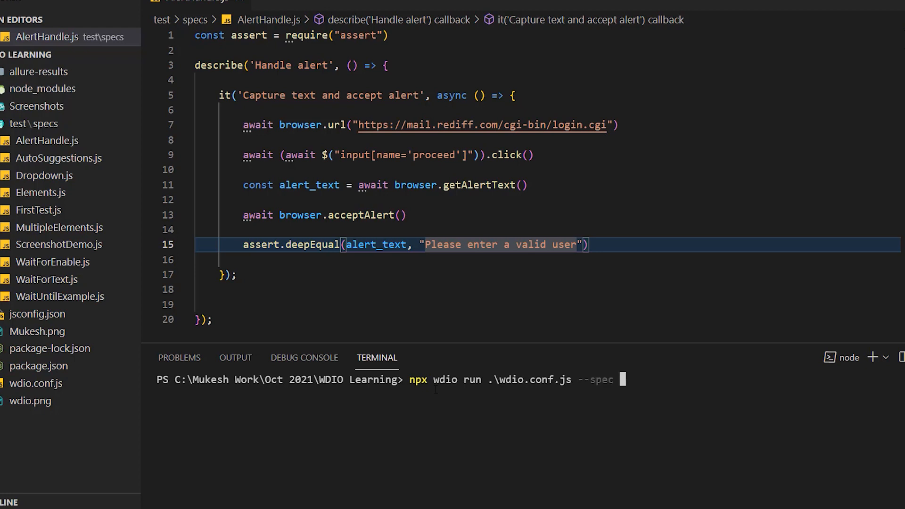
text(AlertHandle.js)
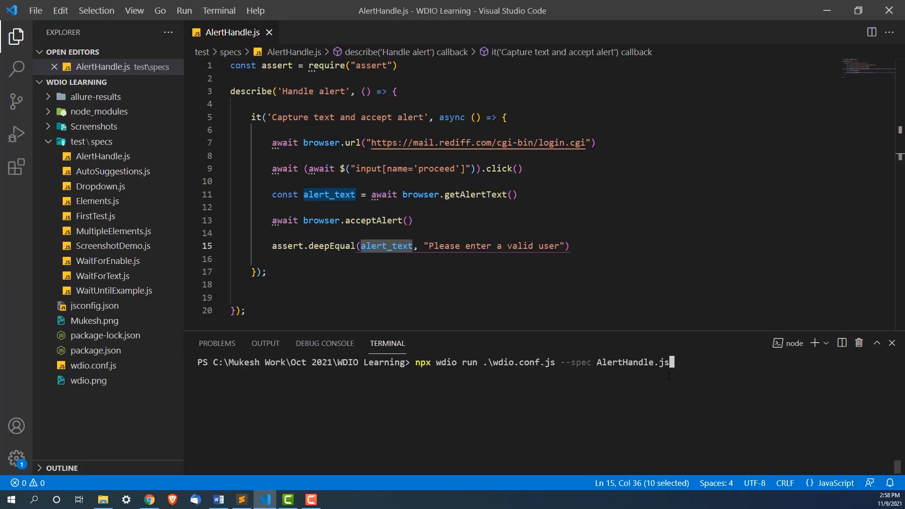
click(510, 195)
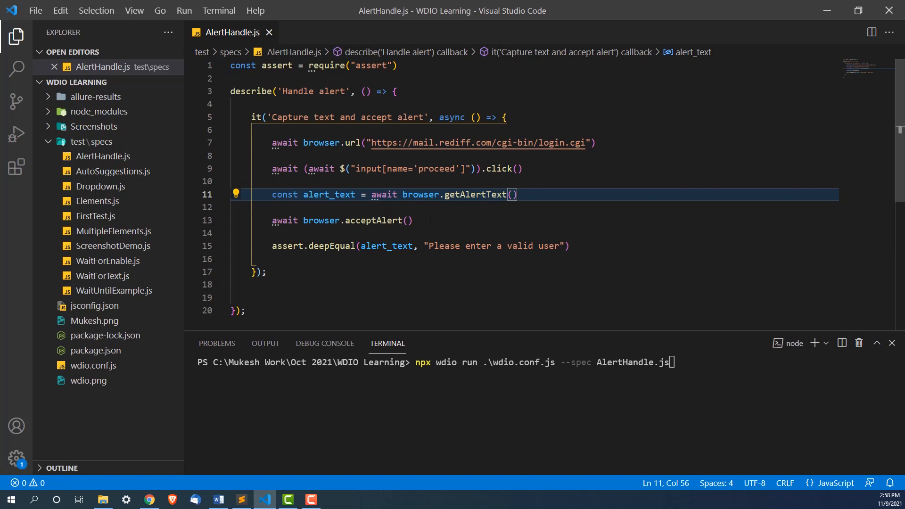
- Insert await browser.pause(2000) before acceptAlert and run the spec, launching the Rediffmail login in Chrome
text(await browser.)
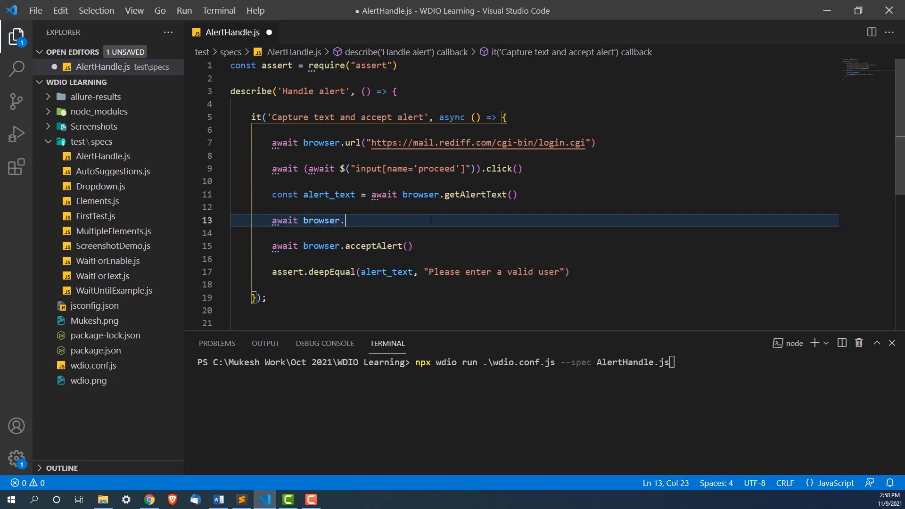
text(pause)
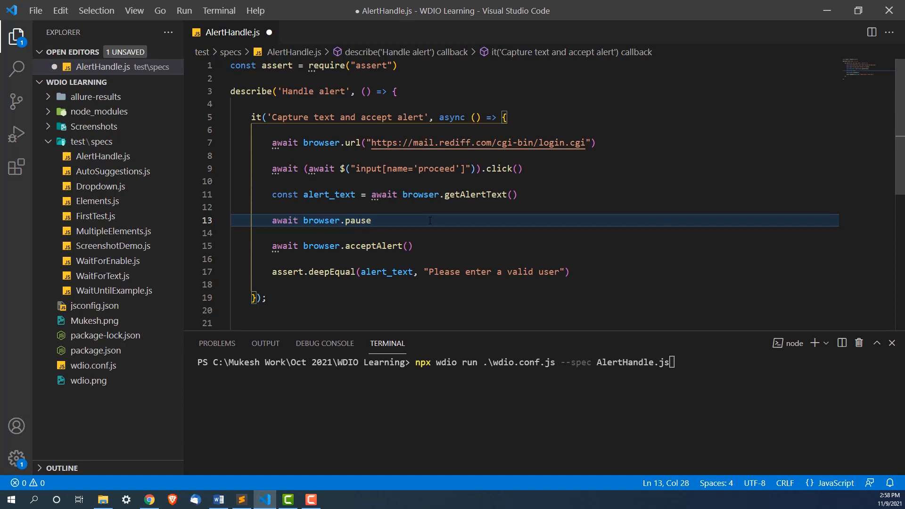
text((2000)
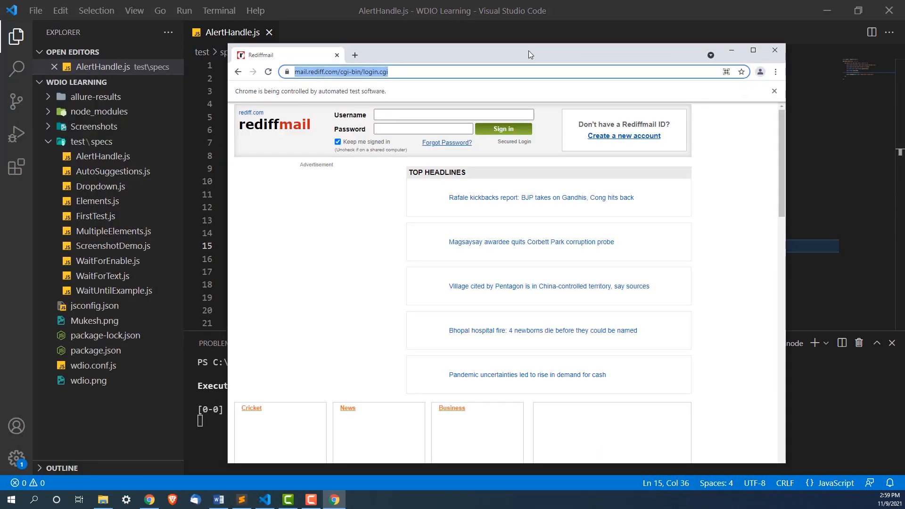
- Review the terminal output showing the assertion failed on 'Please enter a valid user name'
click(501, 129)
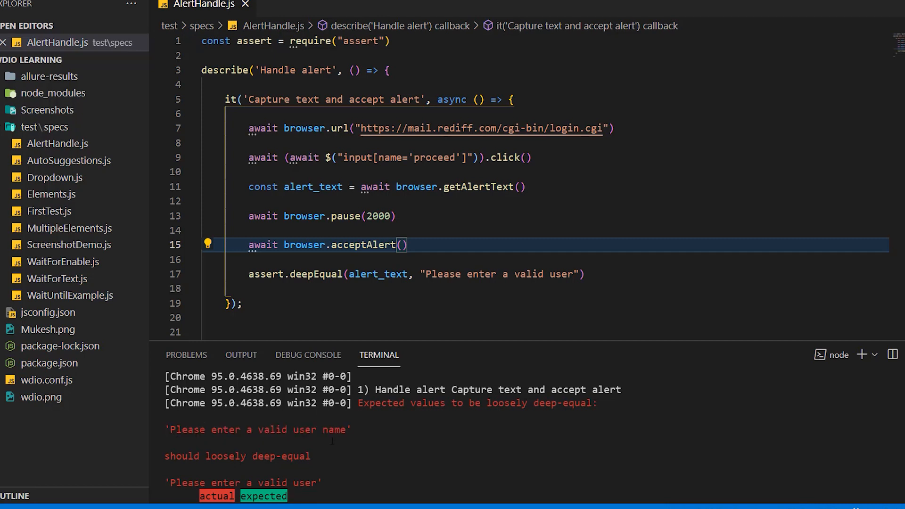
scroll(down, 3)
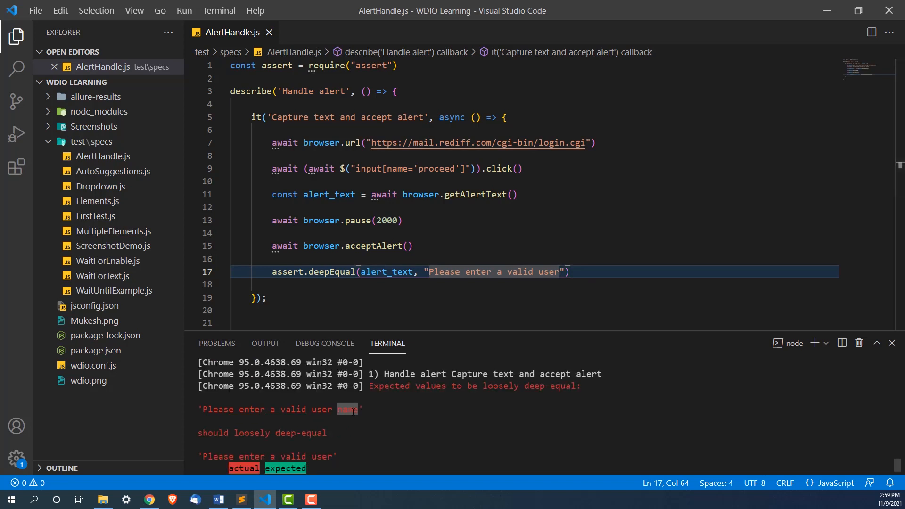
- Change the expected message to "Please enter a valid user name", save, and rerun the spec from a cleared terminal
click(571, 272)
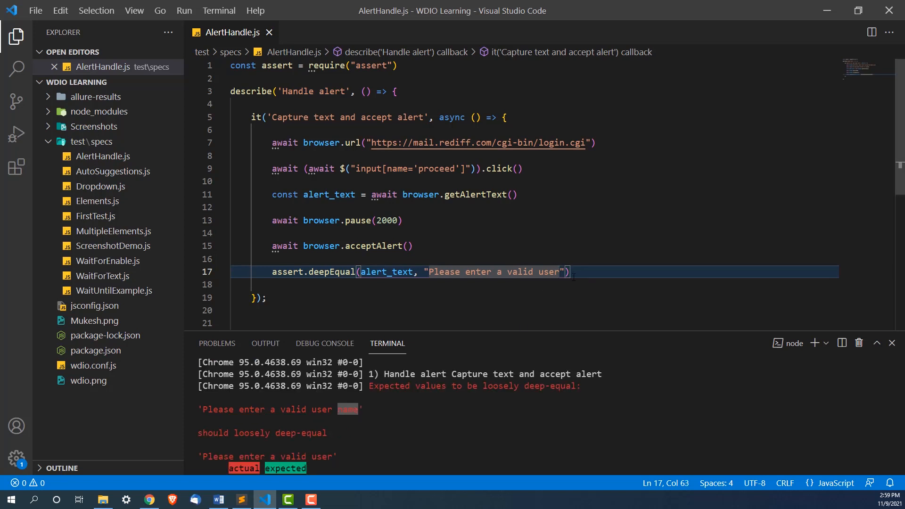
text(name)
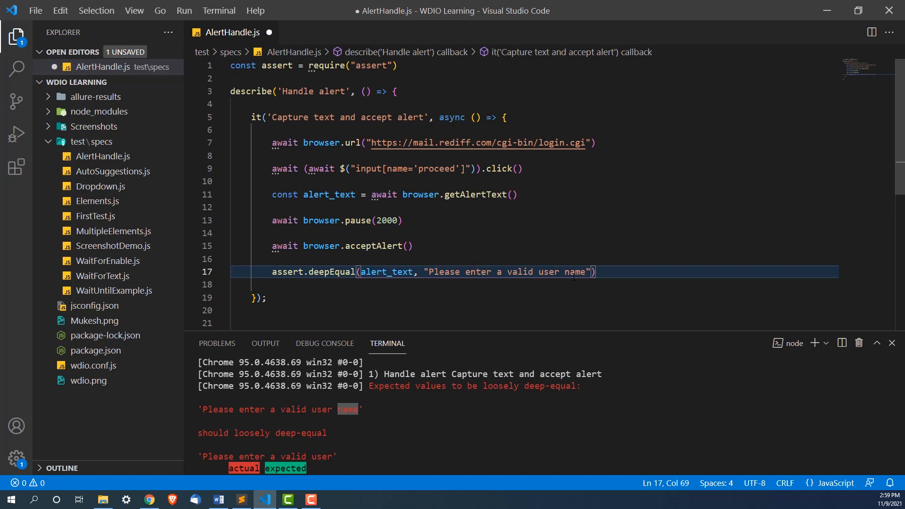
double_click(386, 272)
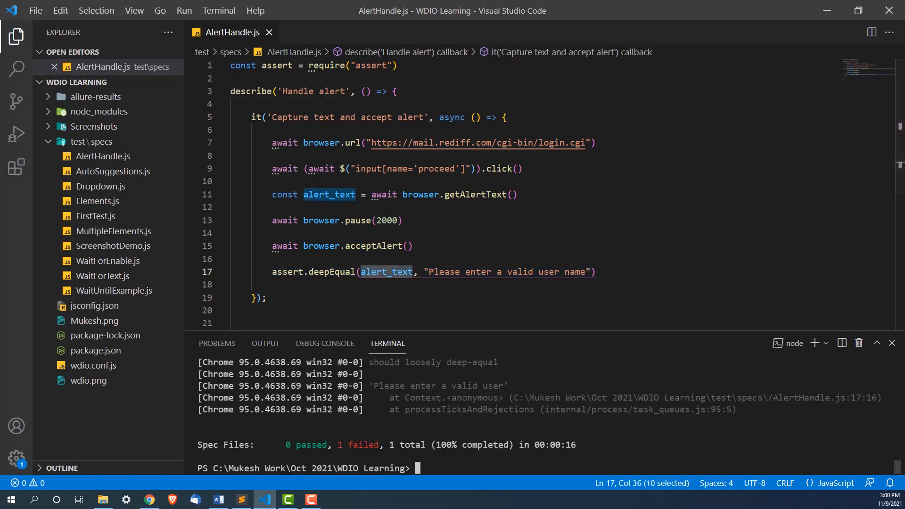
text(cls)
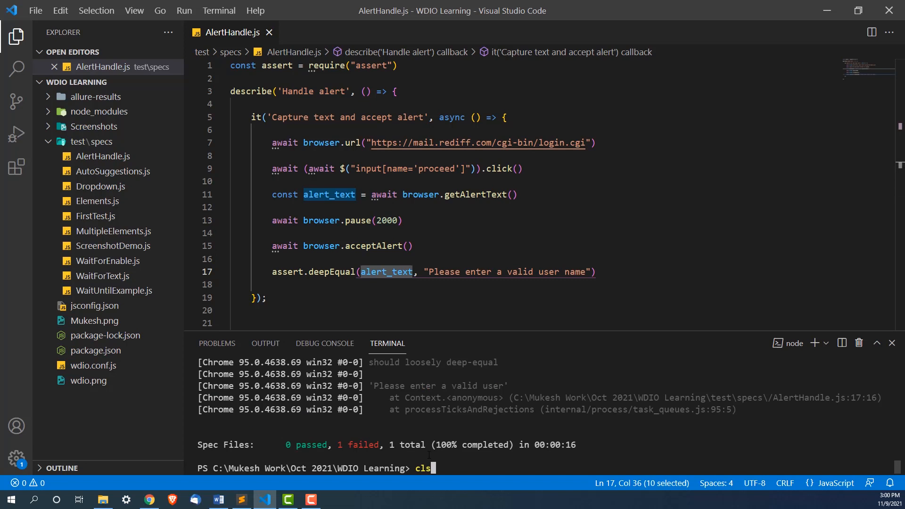
text(npx wdio run .\wdio.conf.js --spec AlertHandle.js)
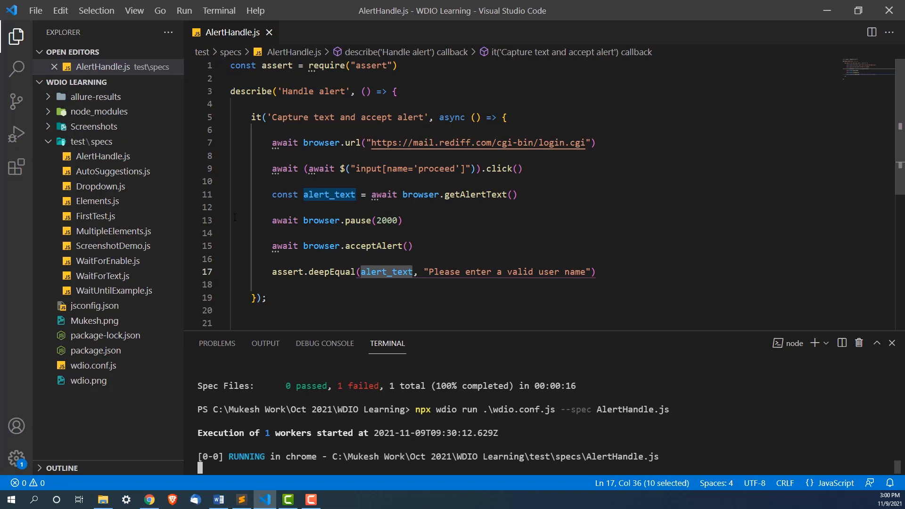
- Confirm the spec passed, then view dismissAlert and acceptAlert in the WebdriverIO JSON Wire Protocol docs
click(334, 499)
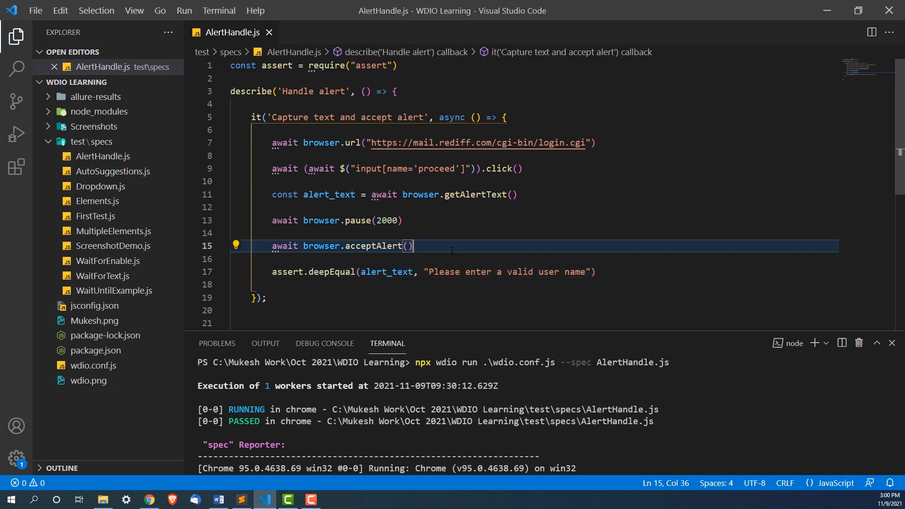
double_click(474, 195)
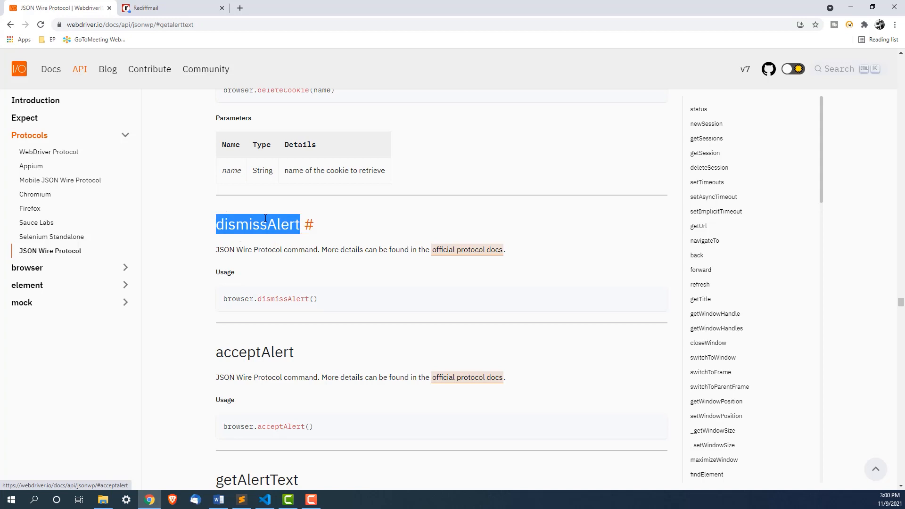
- Scroll to the getAlertText and sendAlertText entries and highlight sendAlertText's text parameter
scroll(down, 3)
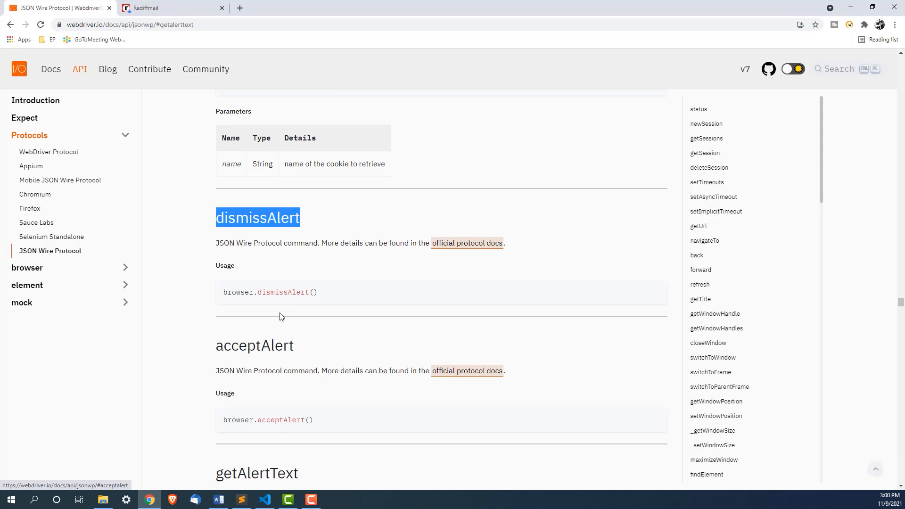
scroll(down, 3)
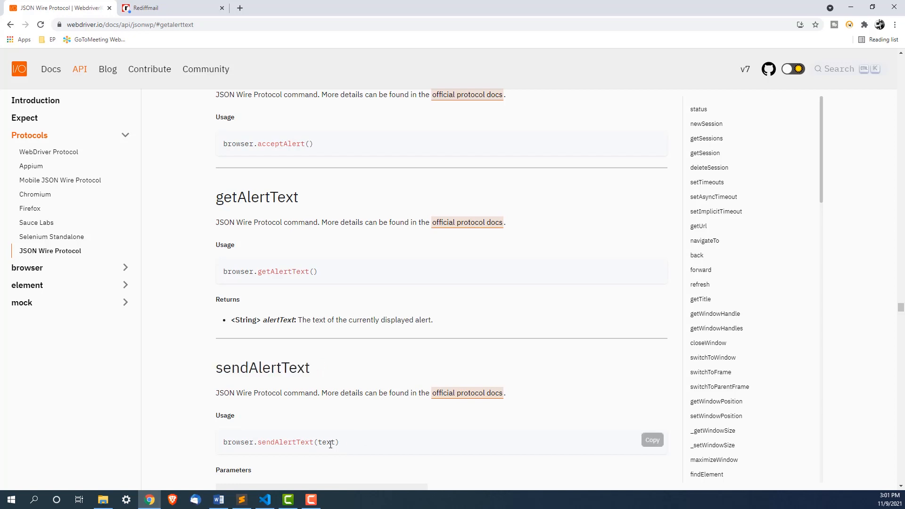
double_click(326, 442)
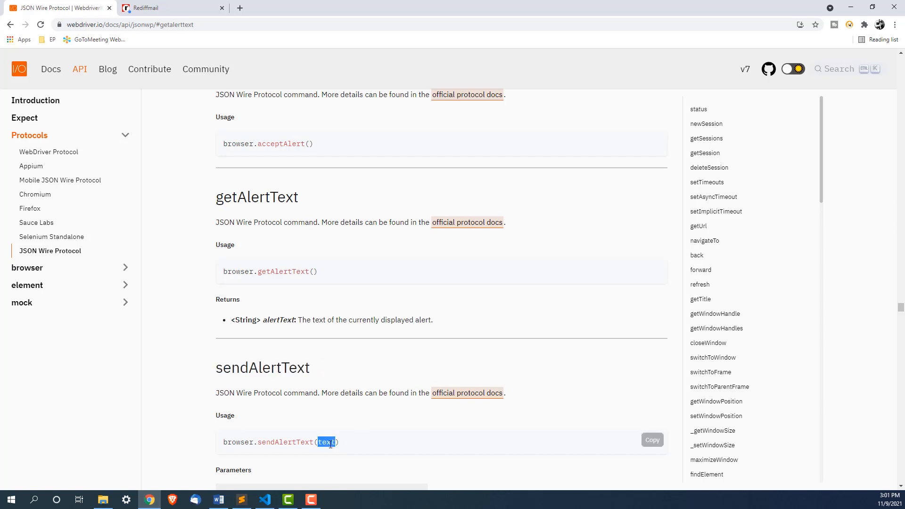
mouse_move(296, 387)
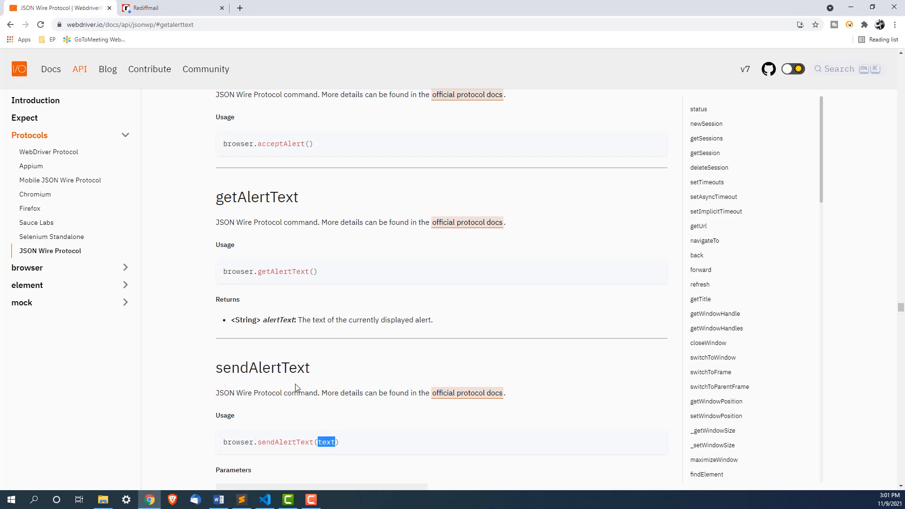